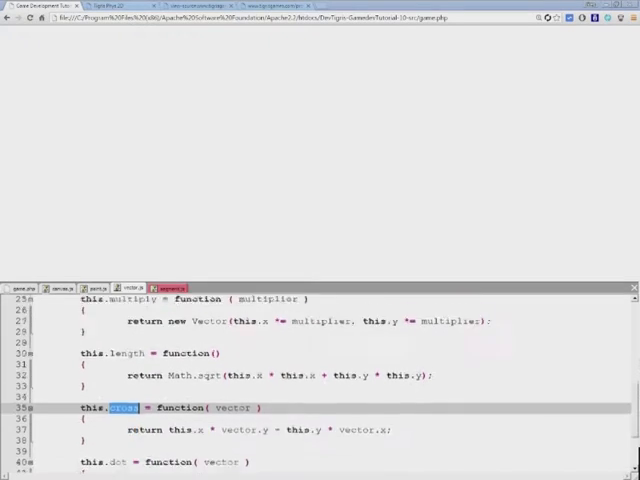
Begin a this.normal = function ( definition on the blank line below the length function.
scroll(down, 3)
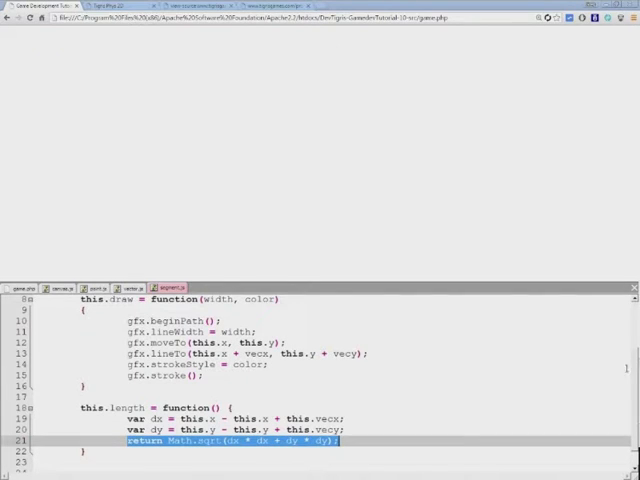
scroll(down, 3)
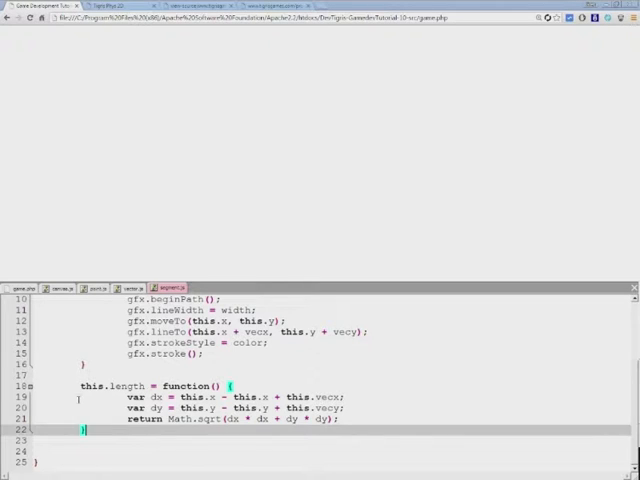
double_click(90, 386)
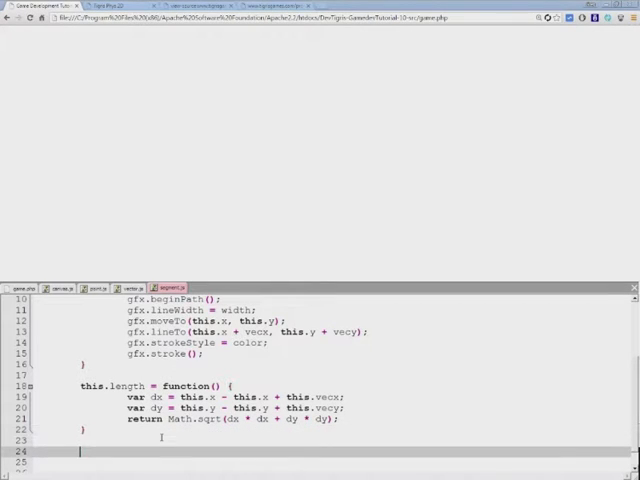
text(this.)
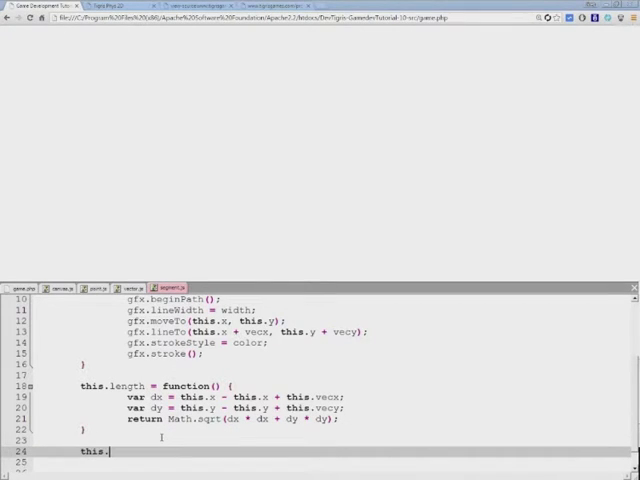
text(nc)
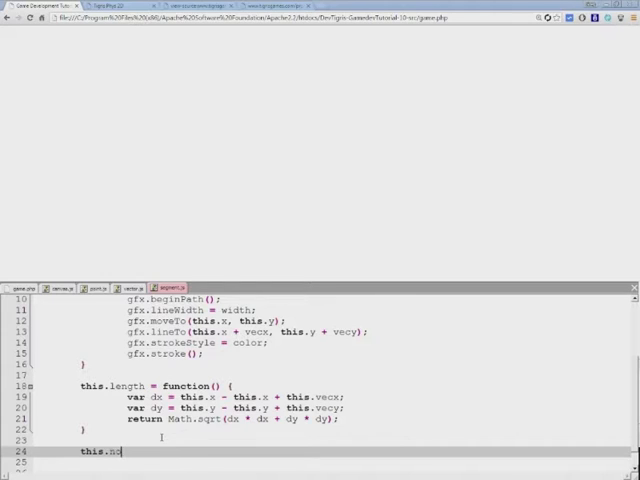
text(rmal =)
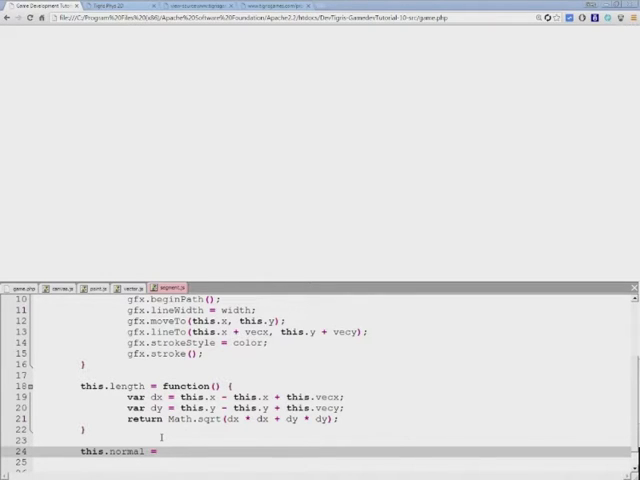
text(fun)
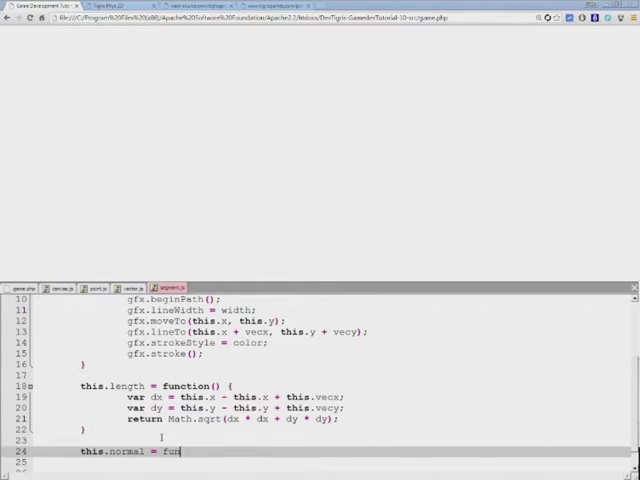
text(ction ()
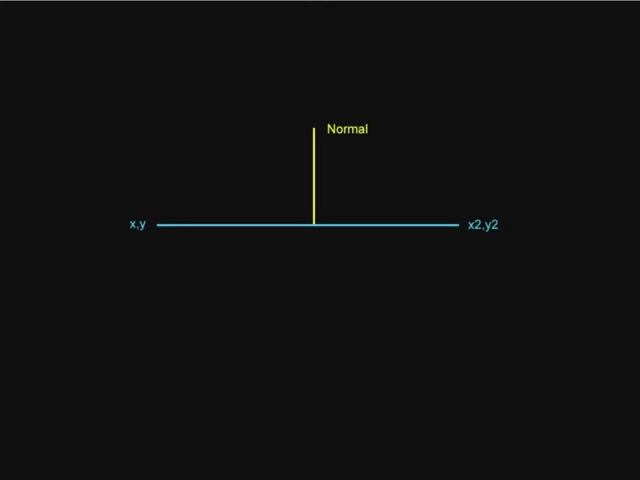
mouse_move(144, 240)
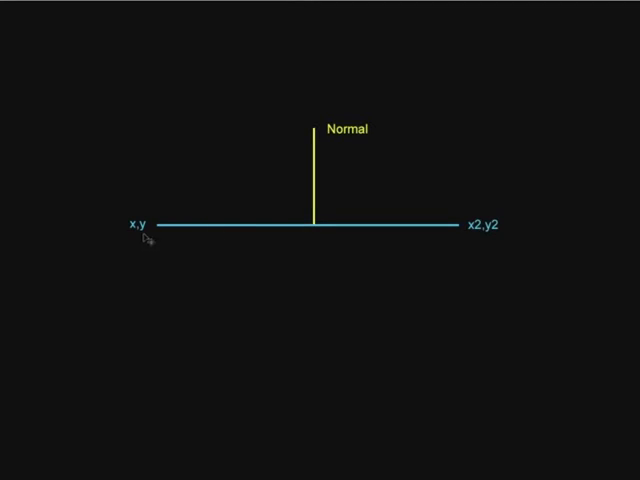
mouse_move(556, 246)
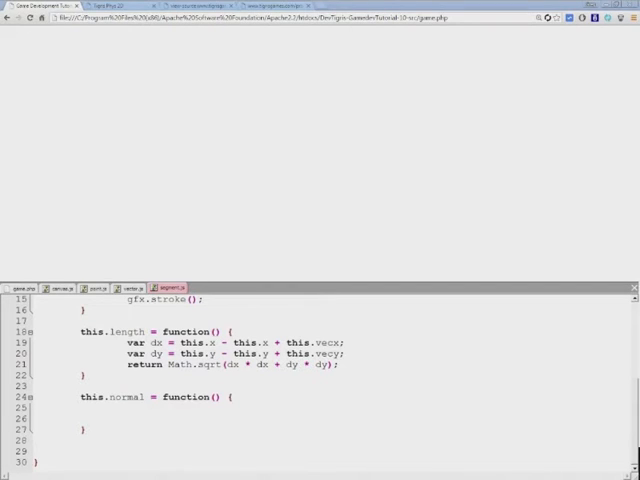
Declare var x1 = this.y and var y1 = this.x - this.vecx inside the normal function.
click(130, 410)
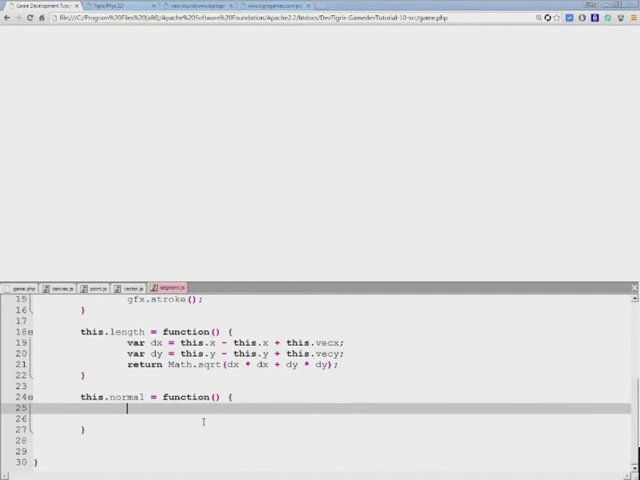
text(var)
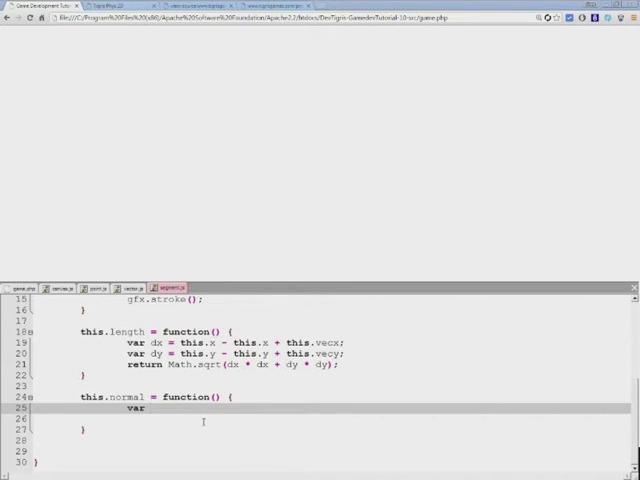
text(x1)
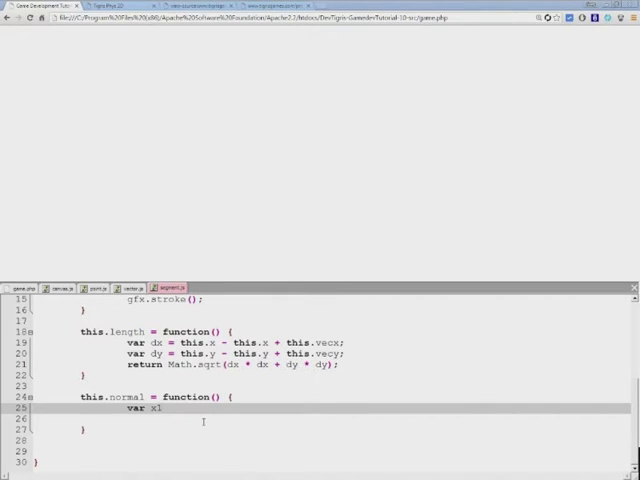
text(= this.y;)
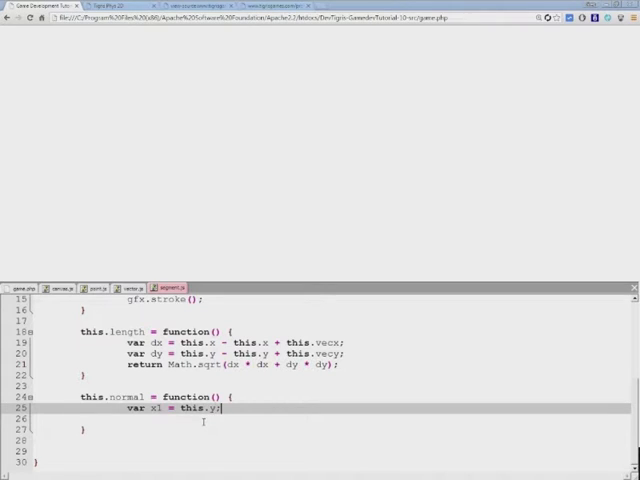
double_click(156, 408)
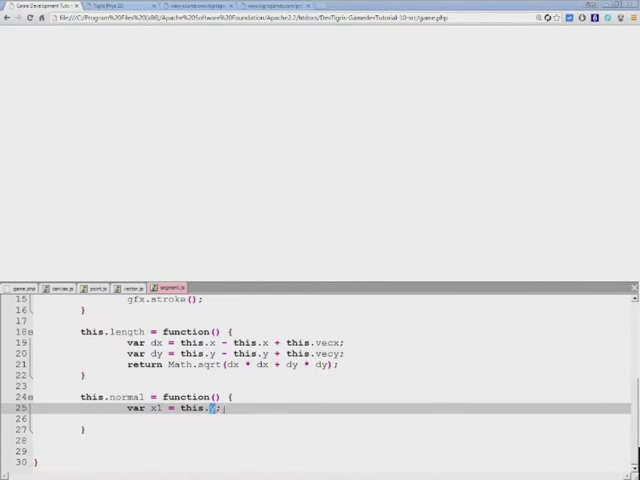
text(y;)
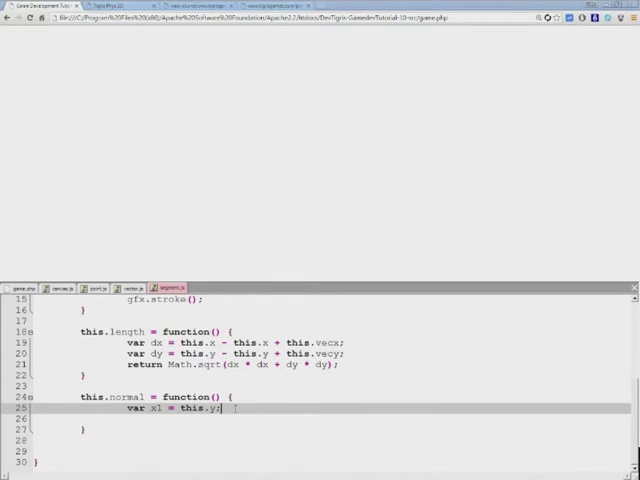
text(var)
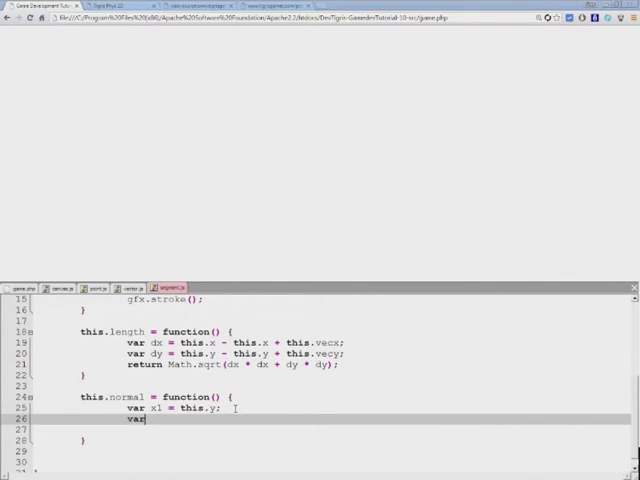
text(y1 = this.x +)
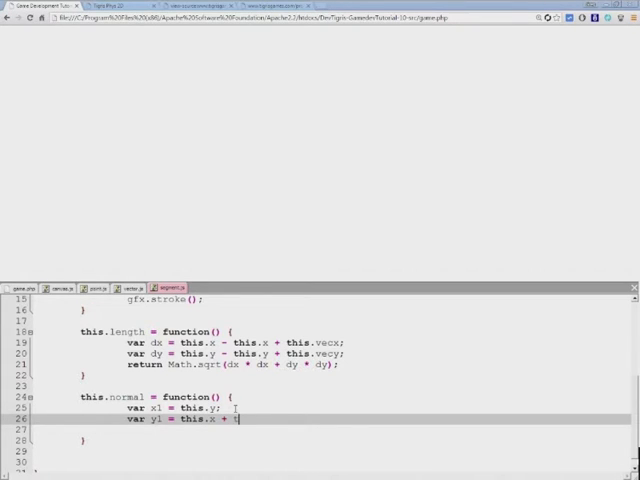
text(this.vecx;)
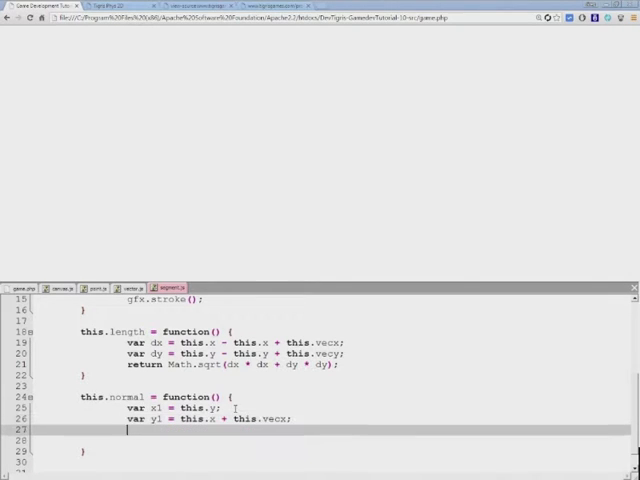
Declare var y2 = this.x and var x2 = this.y + this.vecy in the normal function.
text(var)
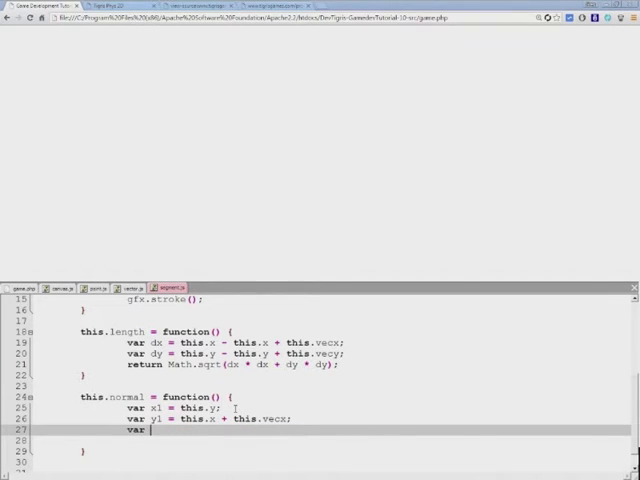
text(y2 =)
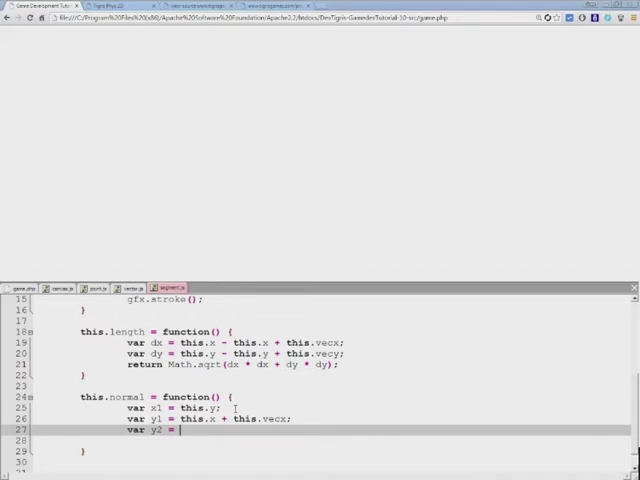
text(this.x;)
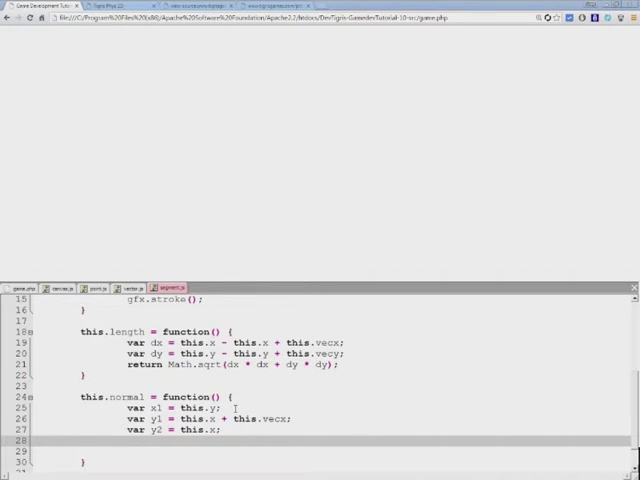
text(var)
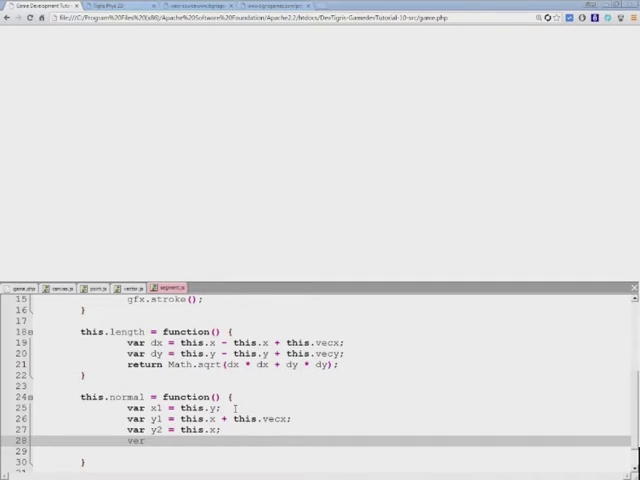
text(x)
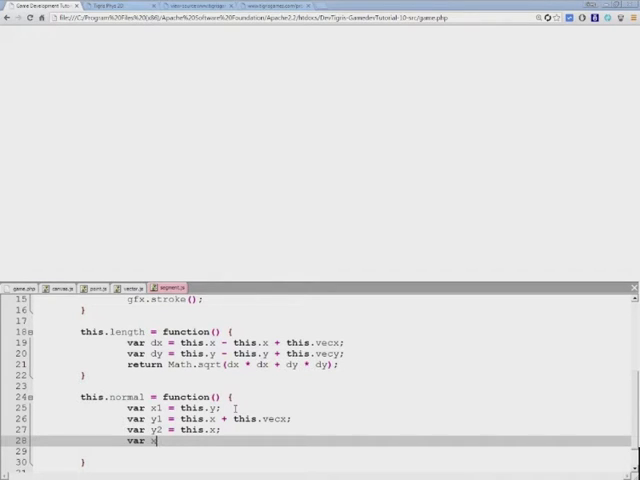
text(2 = this.y)
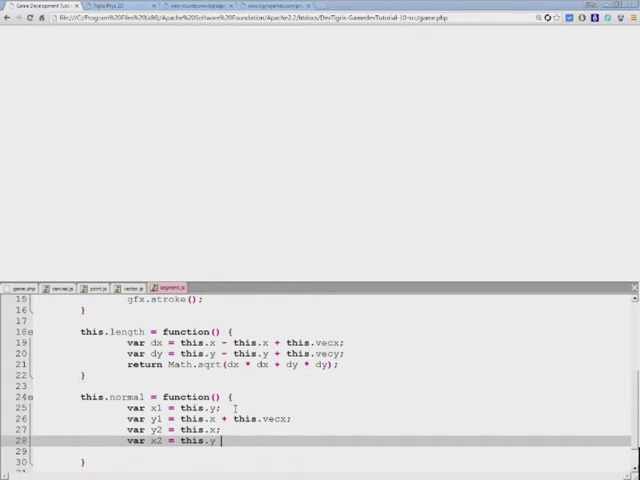
text(+ this.vecy;)
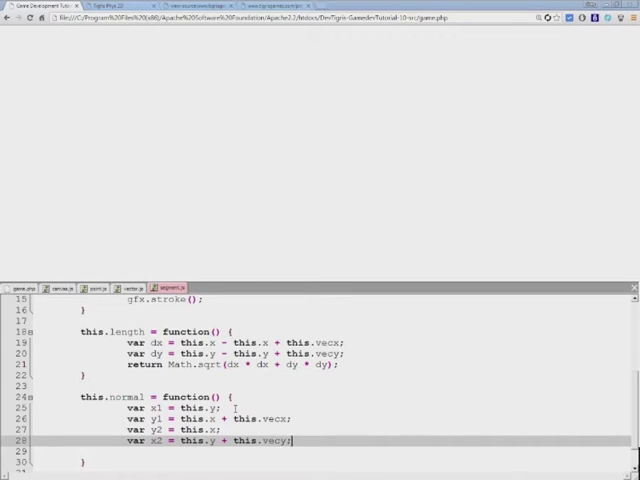
scroll(down, 3)
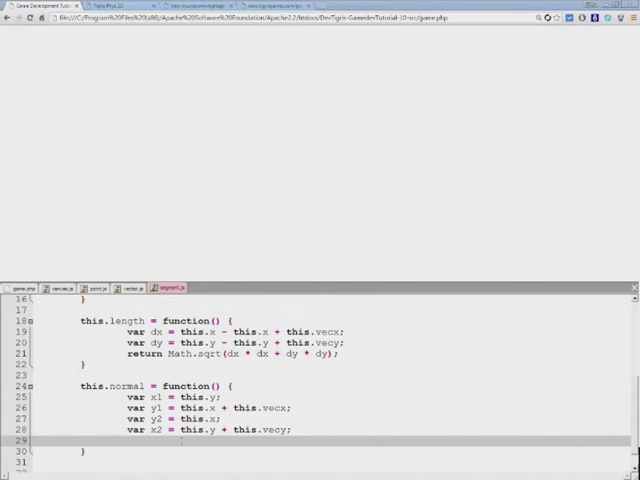
Make normal return new Segment(x1, y1, x2-x1, y2-y1) and select the finished line.
text(return)
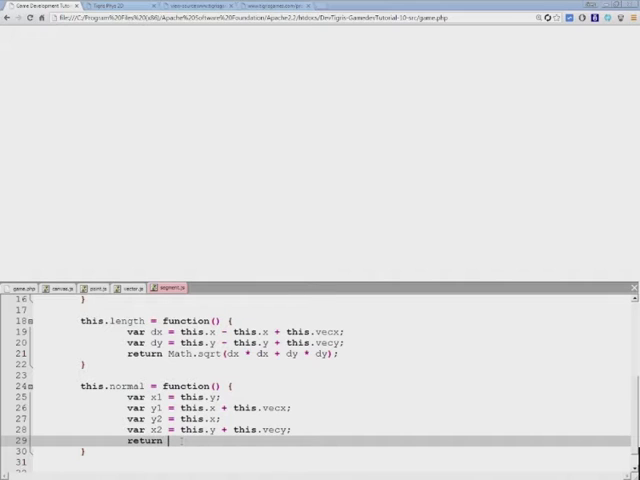
text(new S)
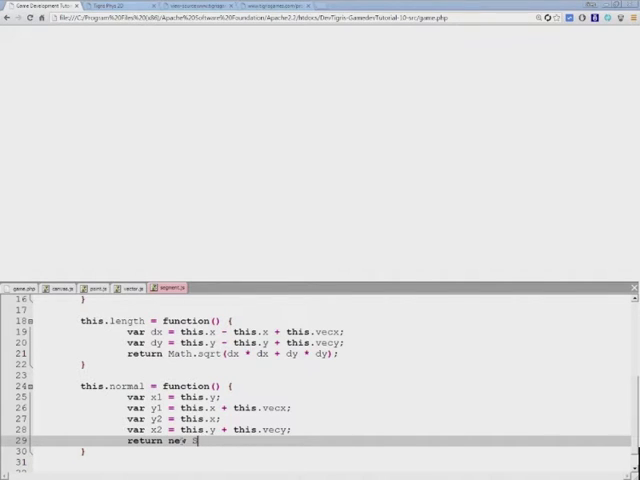
text(Segment(x)
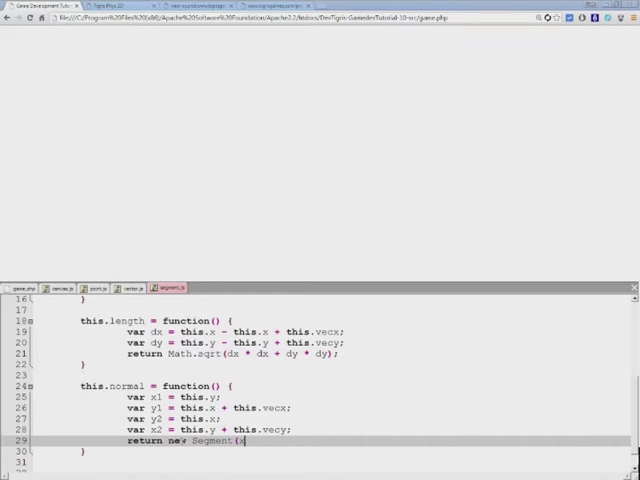
text(1, y)
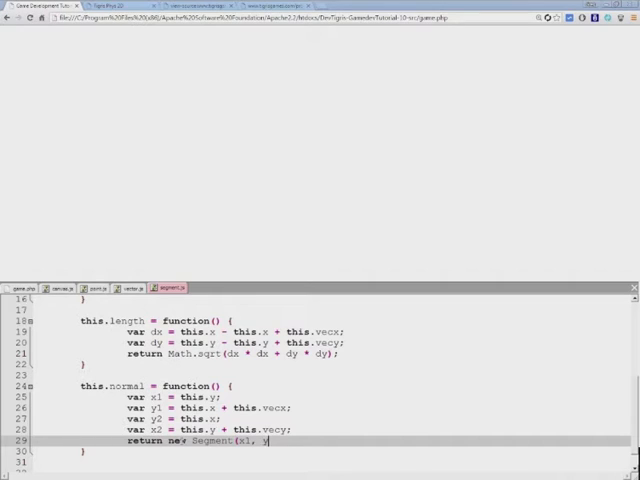
text(y1,)
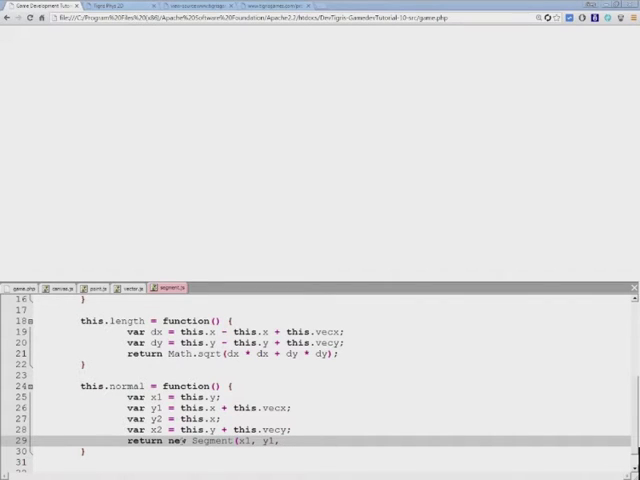
text(x)
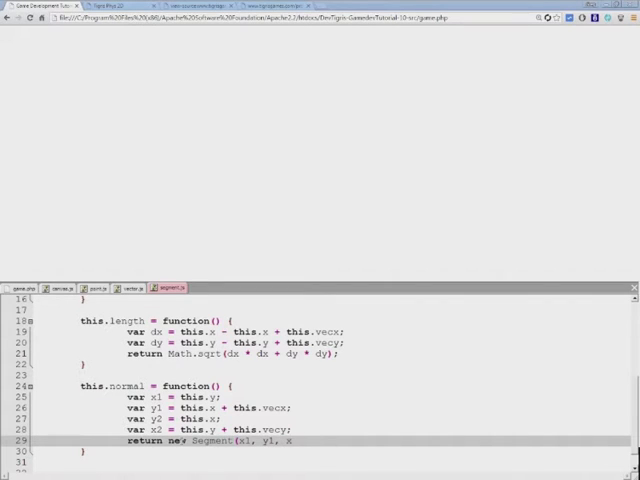
text(x2-x1,)
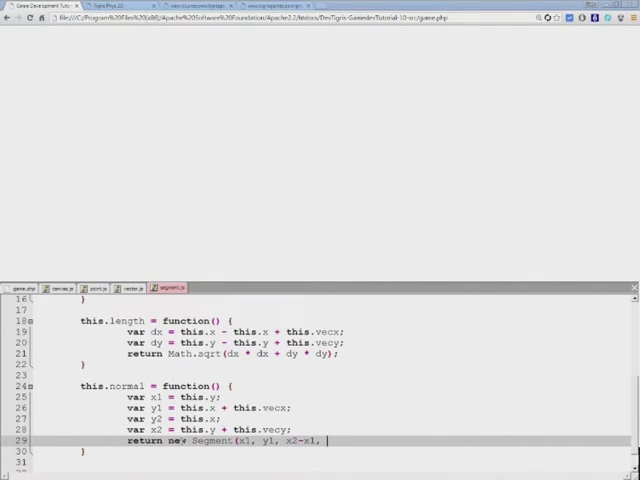
text(y2-y1);)
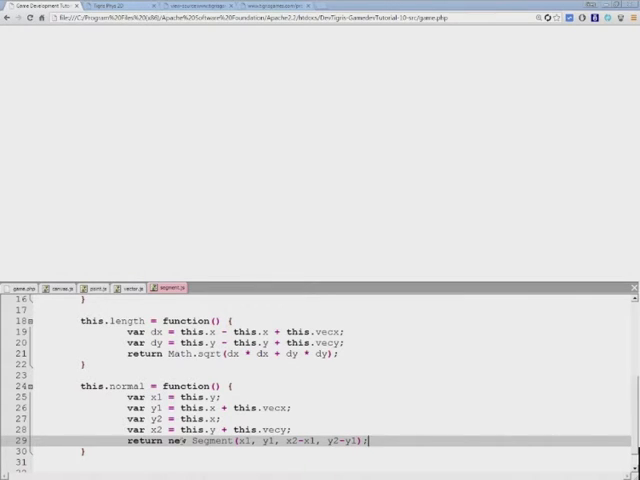
triple_click(244, 440)
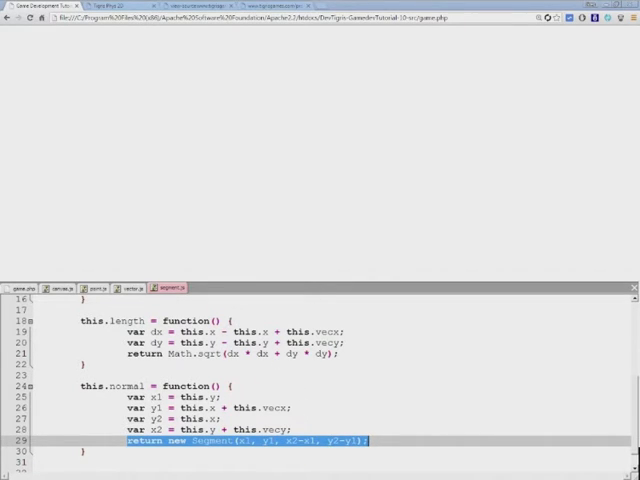
scroll(down, 3)
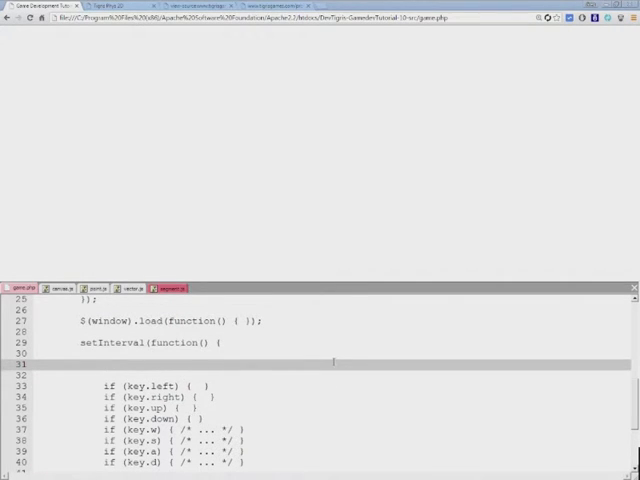
In setInterval, create var segment = new Segment(100, 100, ...) and draw it with width 2 in "blue".
text(var)
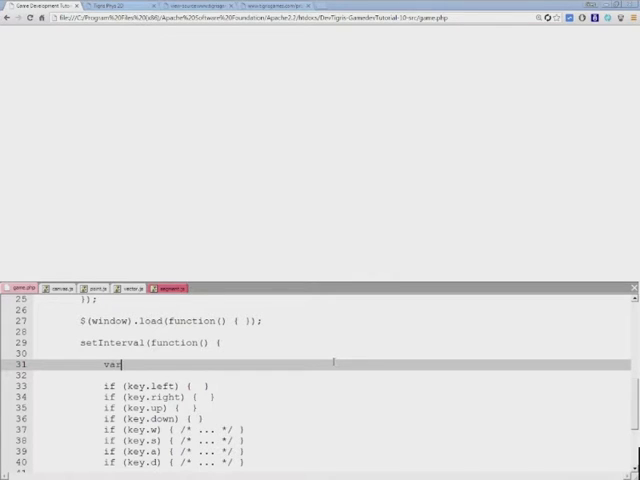
text(segment = new Segment()
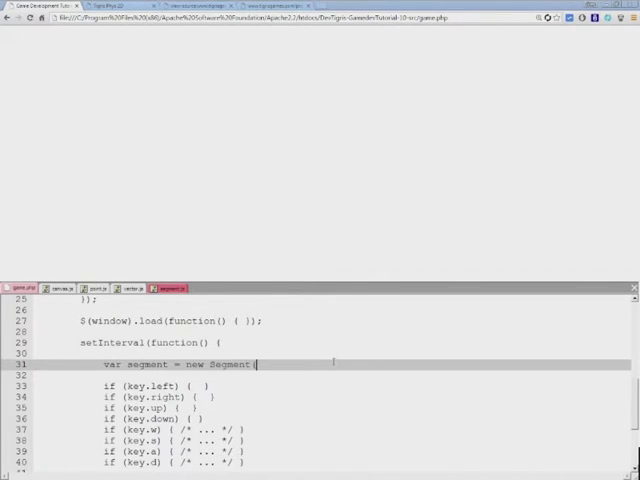
text(100,100,)
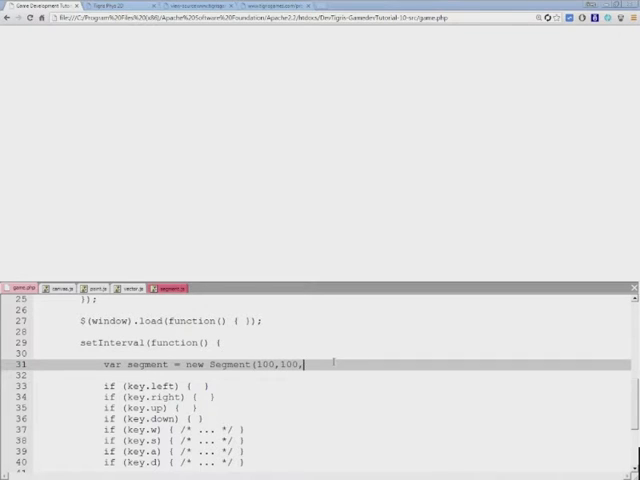
text(180, 256);)
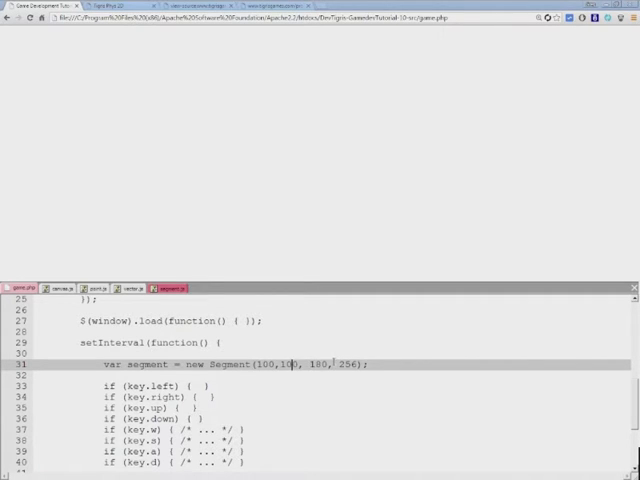
text(segment.draw(2,)
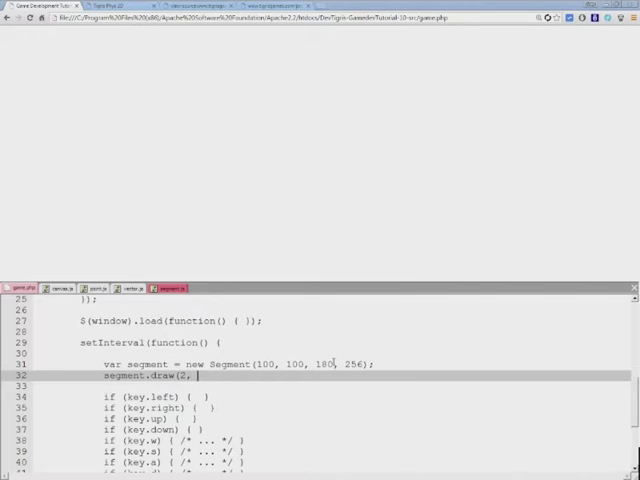
text("blue)
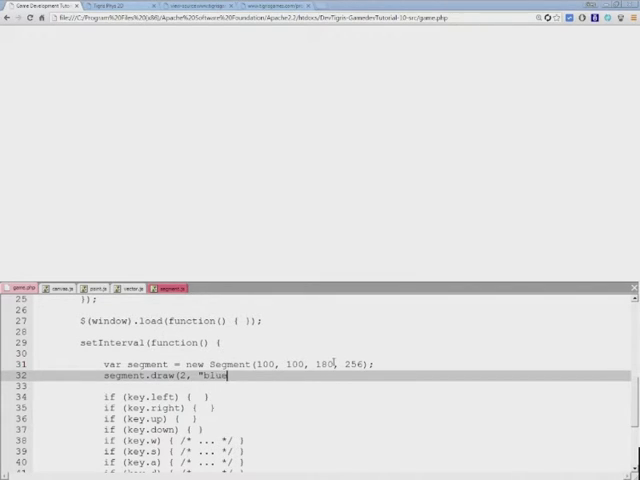
text(");)
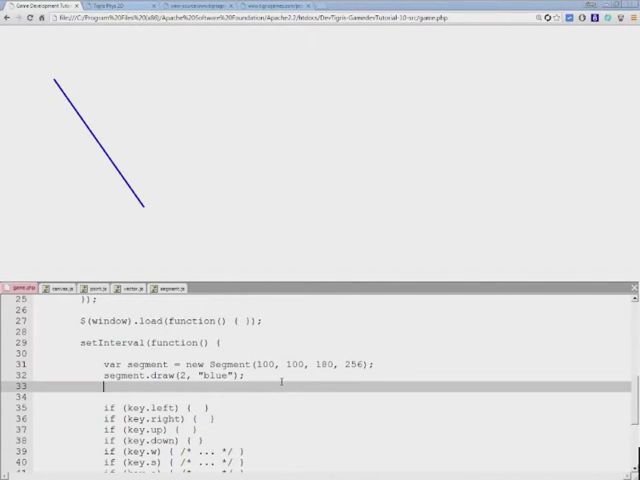
Compute var N = segment.normal() and draw it with N.draw(2, "red").
text(var N)
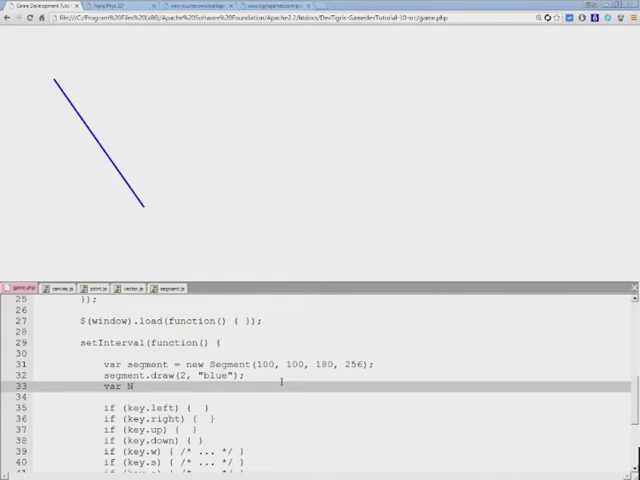
text(= segment.)
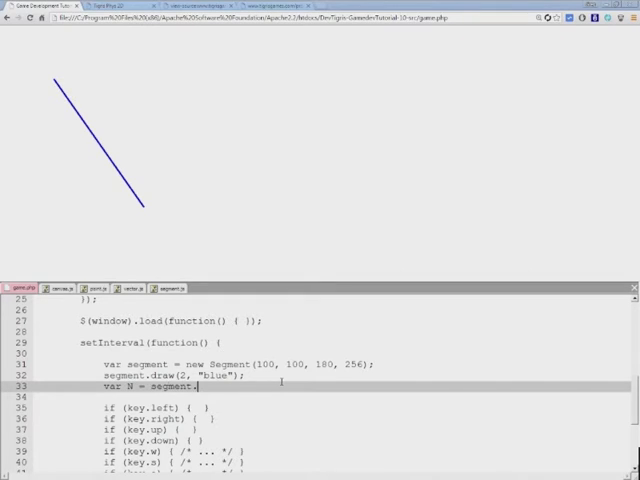
text(normal();)
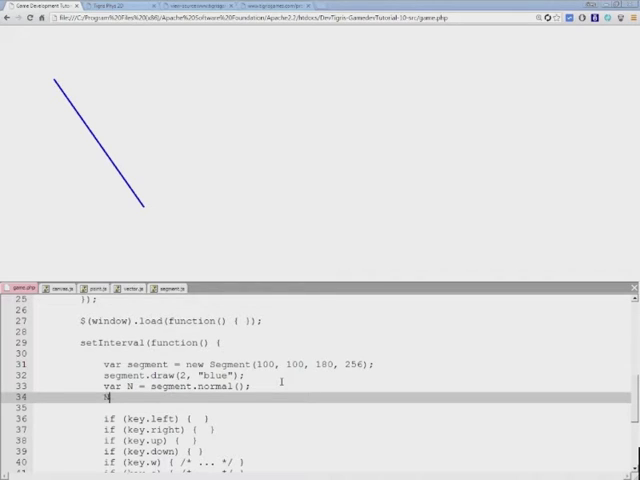
text(N.de)
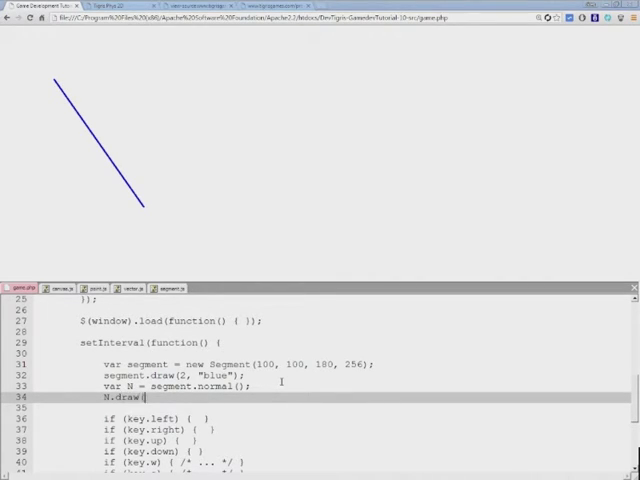
text((2, "re)
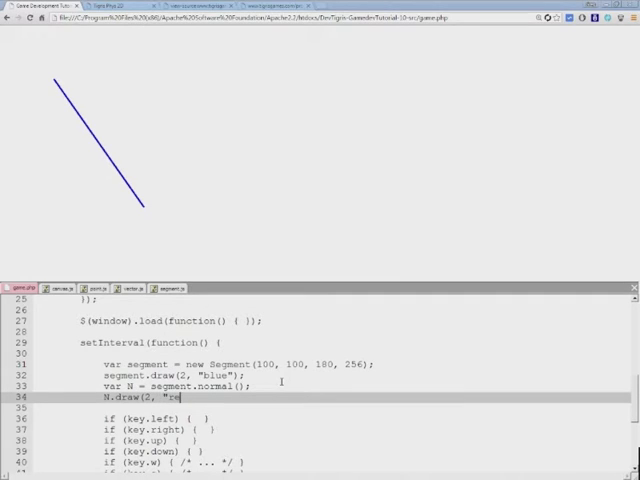
text(d");)
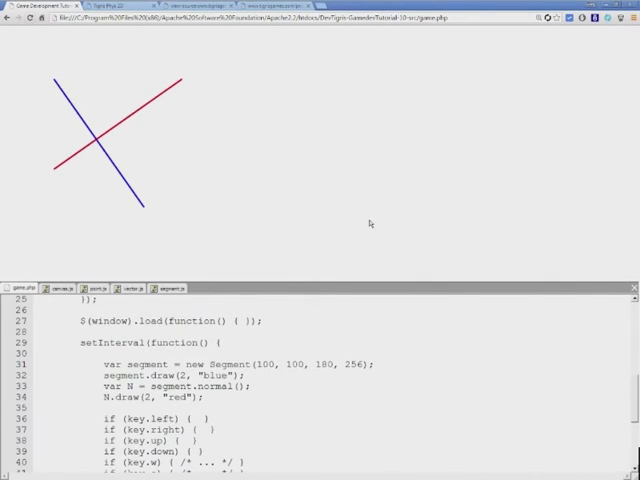
mouse_move(448, 234)
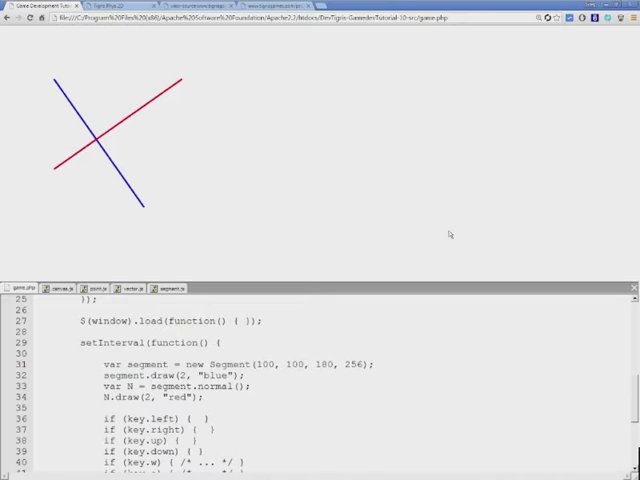
mouse_move(180, 190)
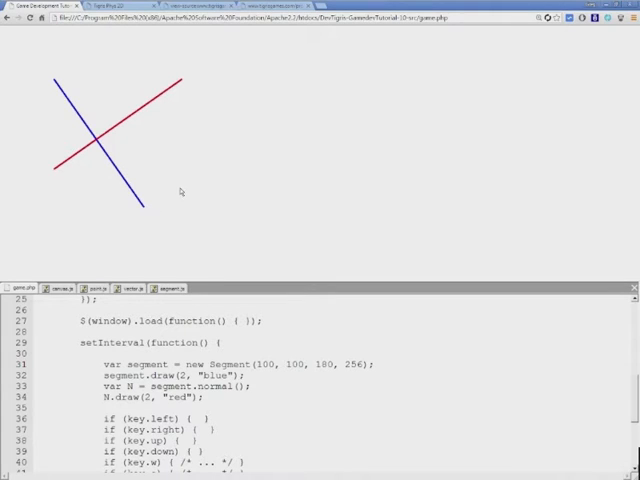
mouse_move(222, 168)
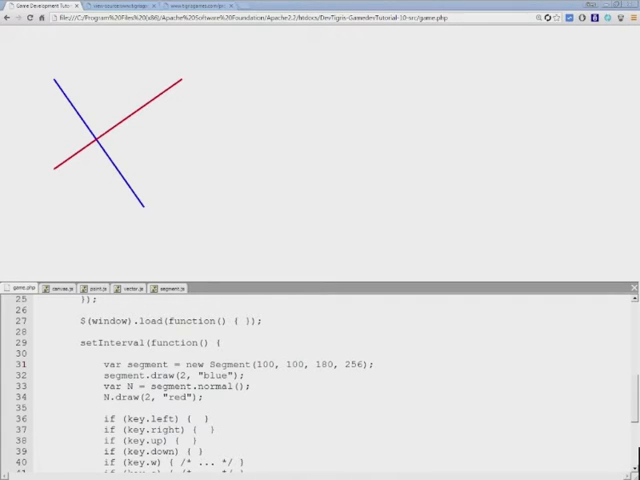
click(170, 288)
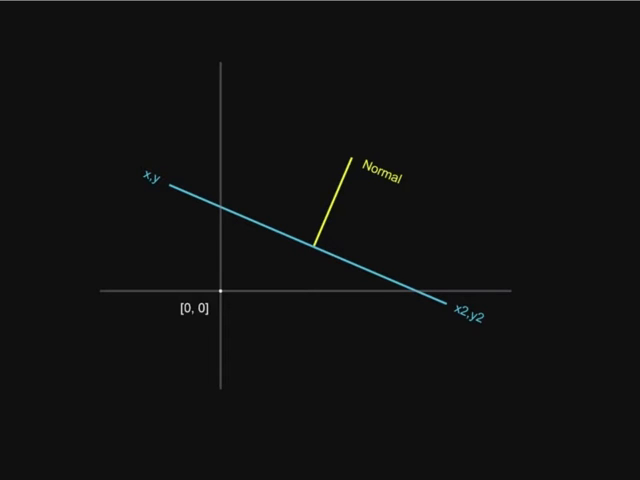
mouse_move(542, 100)
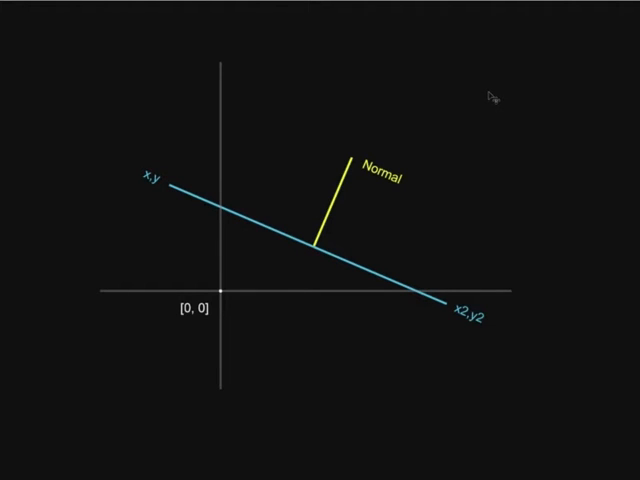
mouse_move(478, 112)
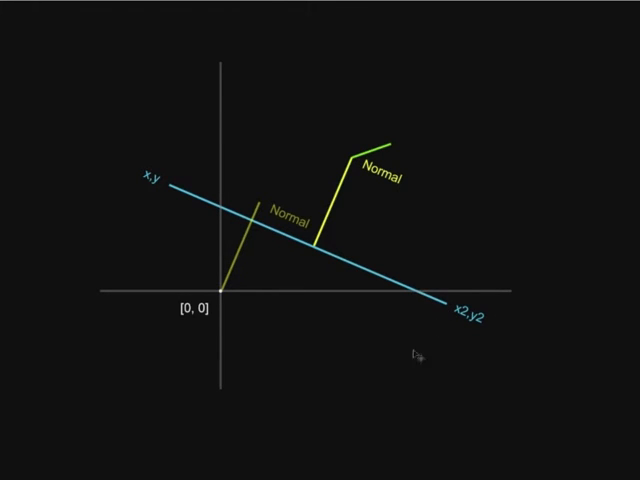
mouse_move(502, 158)
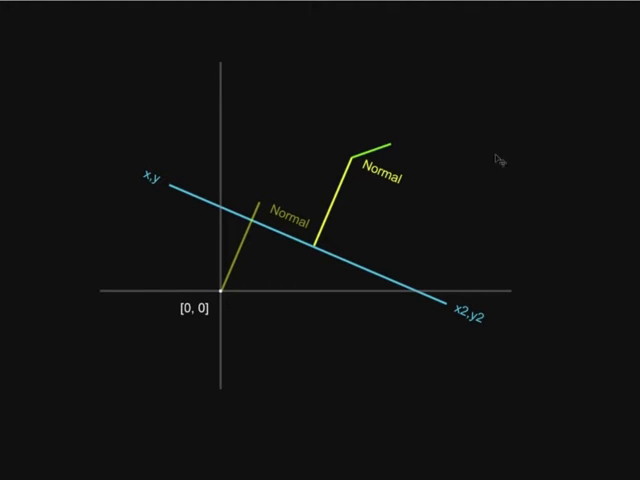
mouse_move(320, 256)
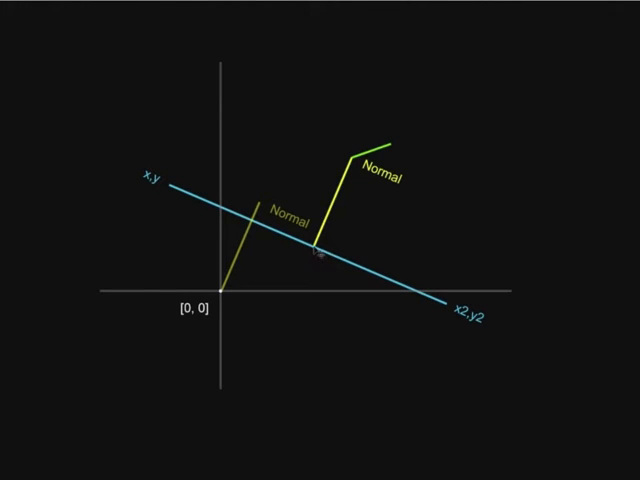
mouse_move(486, 152)
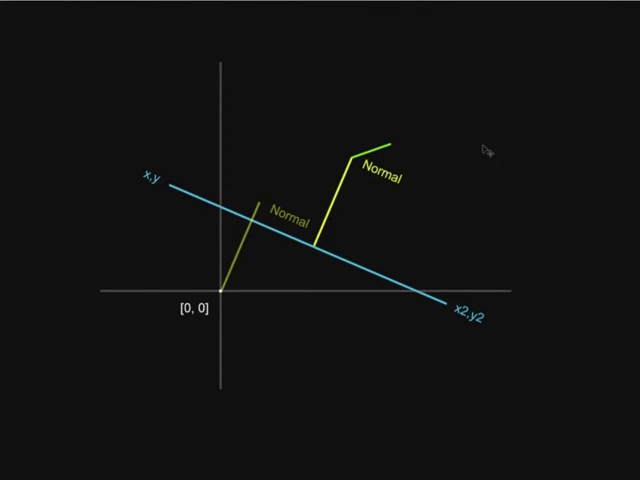
mouse_move(484, 150)
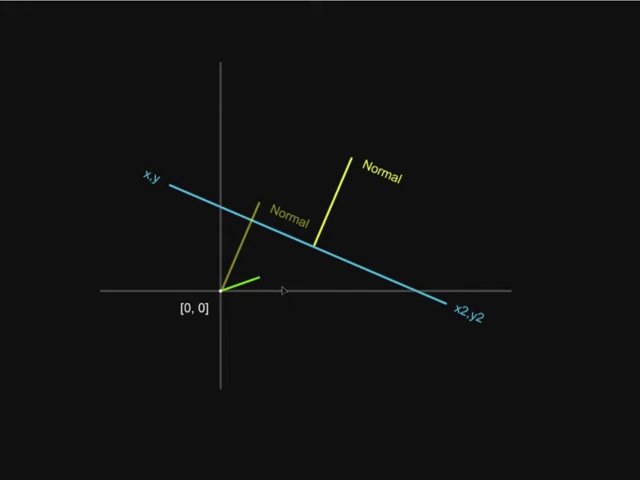
mouse_move(258, 204)
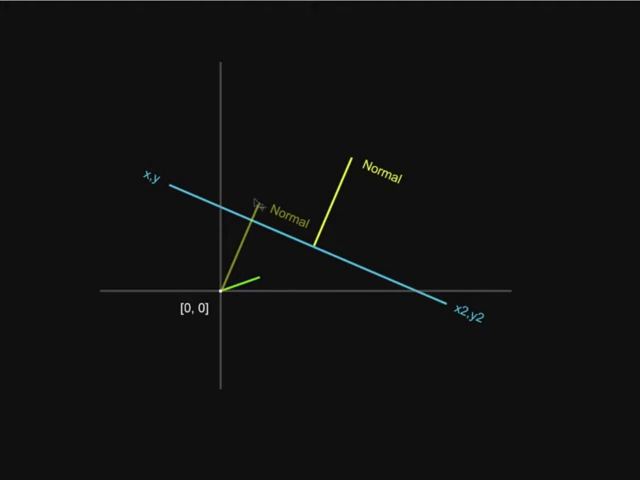
mouse_move(226, 320)
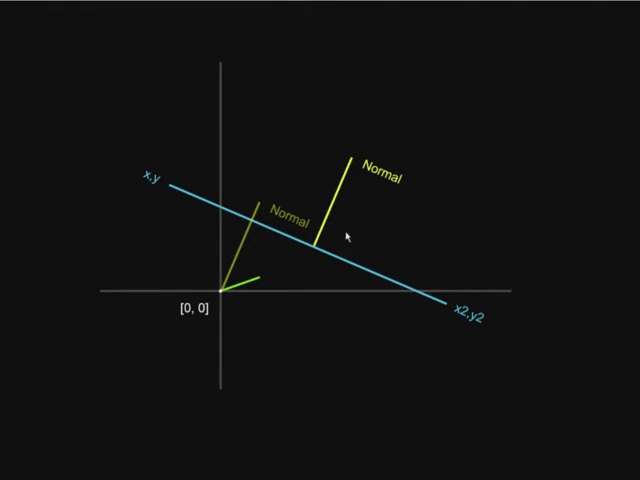
mouse_move(276, 278)
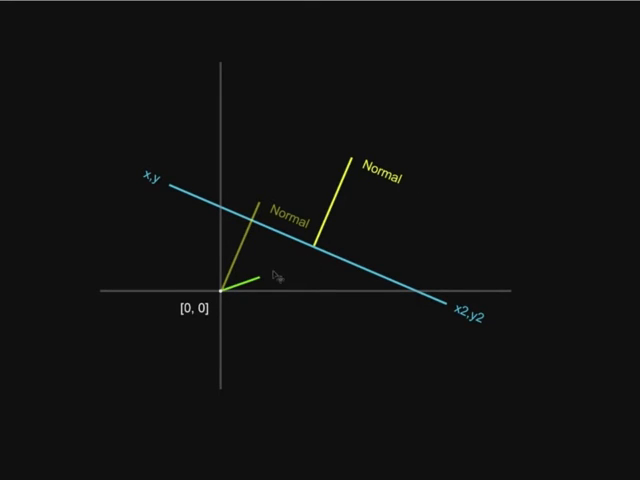
mouse_move(228, 300)
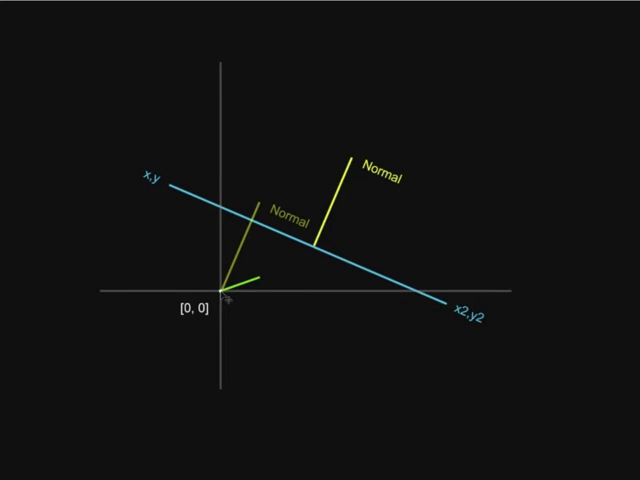
mouse_move(358, 164)
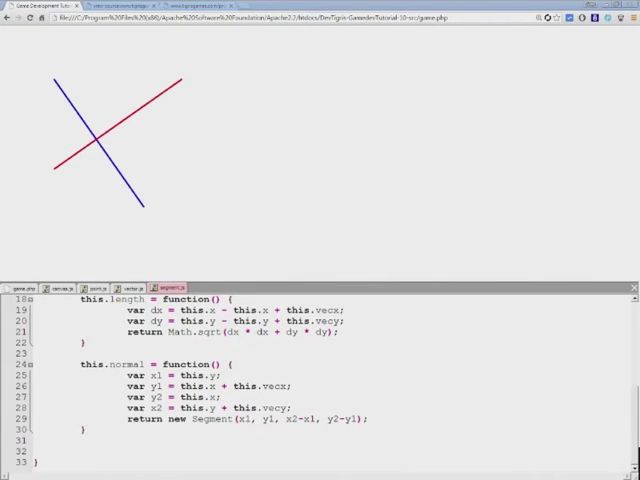
scroll(up, 3)
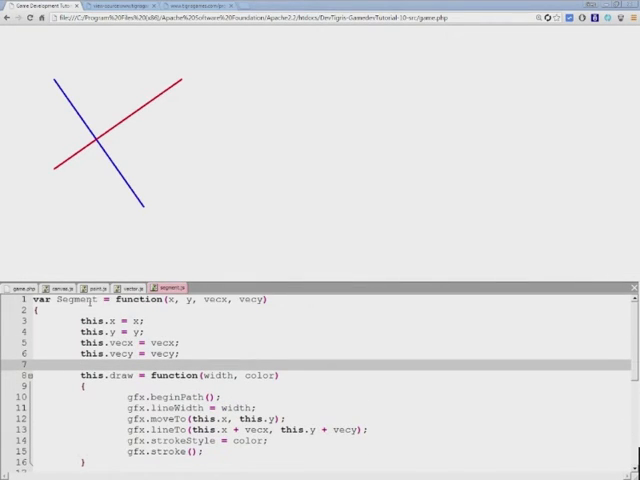
double_click(178, 300)
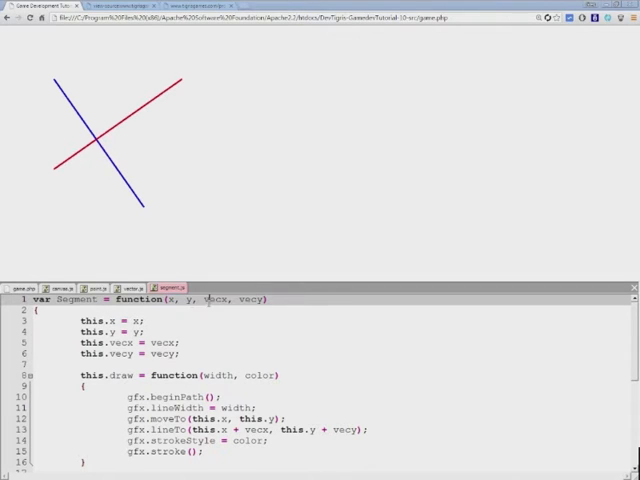
double_click(220, 300)
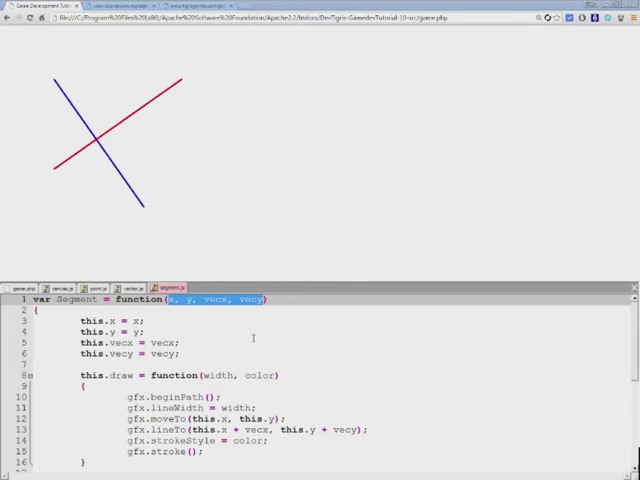
scroll(down, 3)
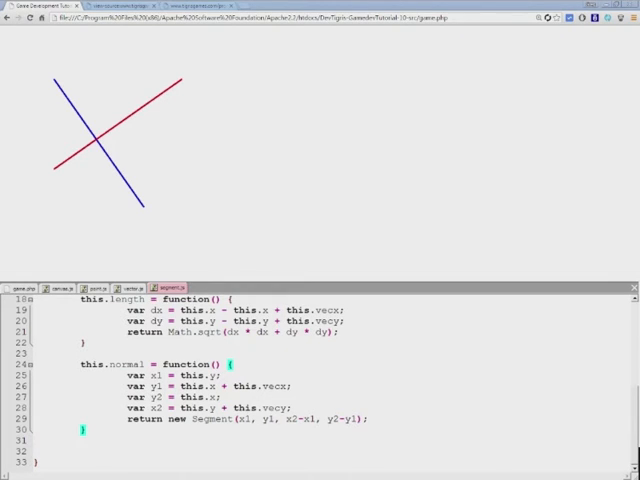
Define this.center = function summing _x = this.x + this.x + this.vecx and _y likewise with vecy.
text(this.d)
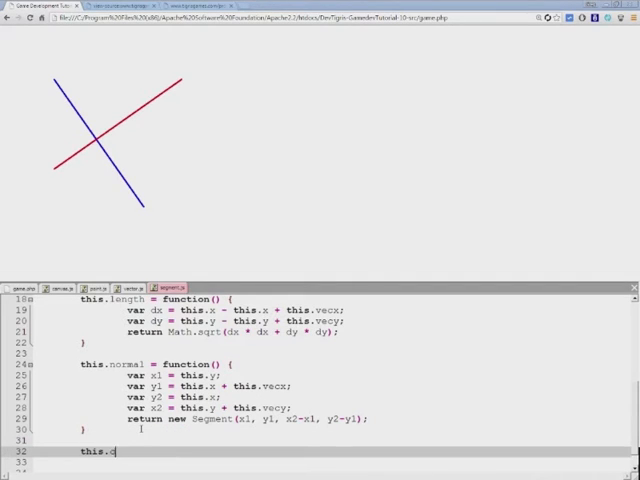
text(enter = function() {)
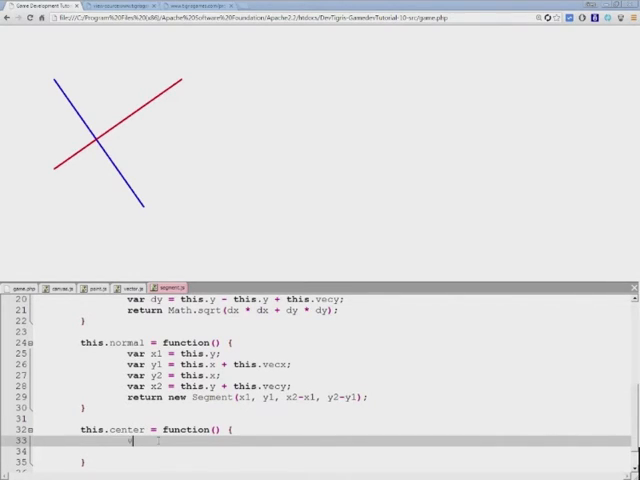
text(var)
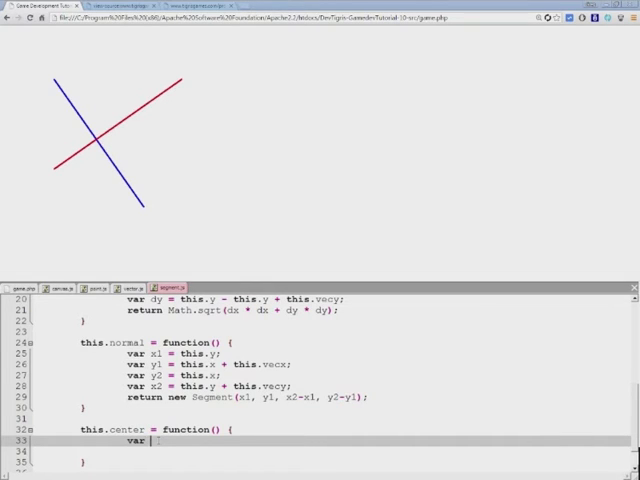
text(x = this)
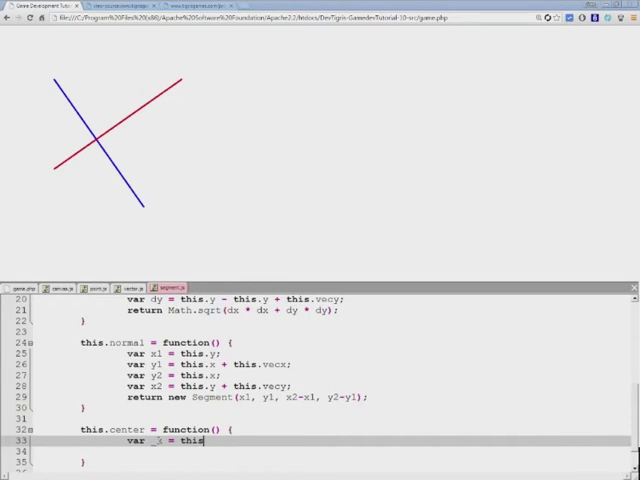
text(.x)
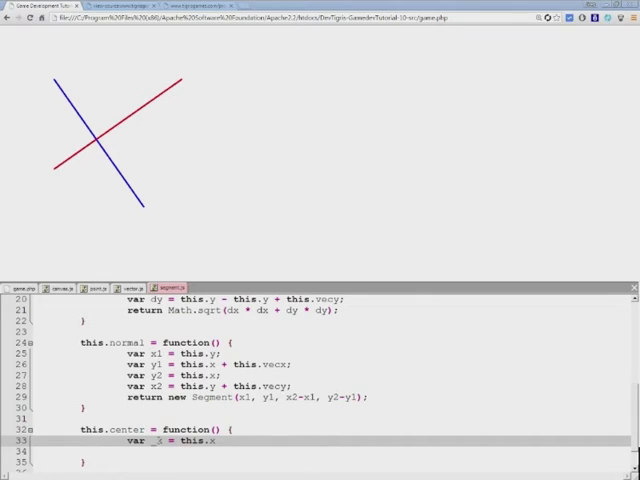
text(+)
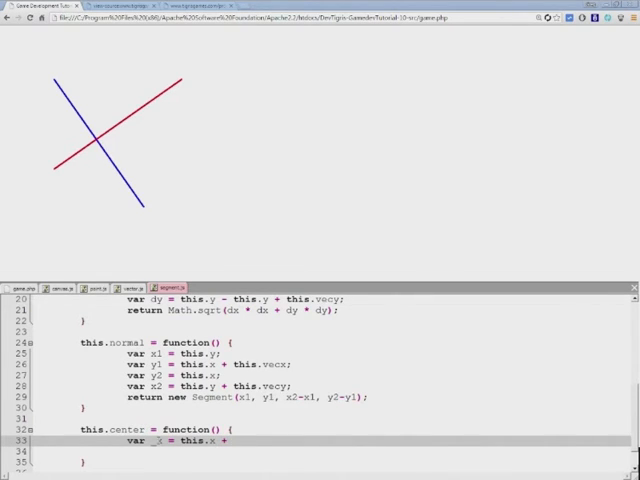
text(this.x +)
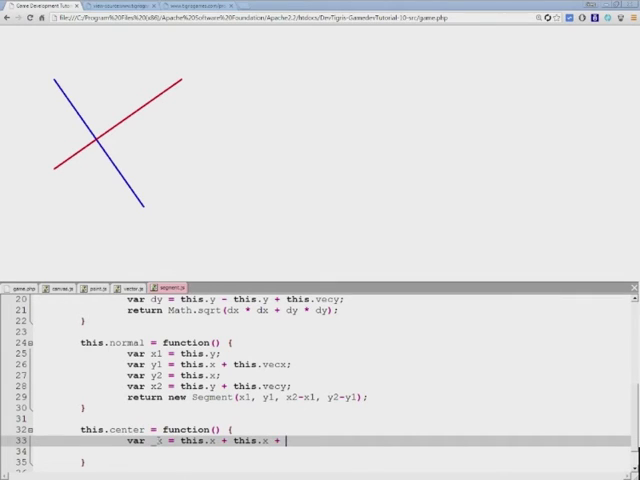
text(this.vecx;)
click(332, 450)
text(var)
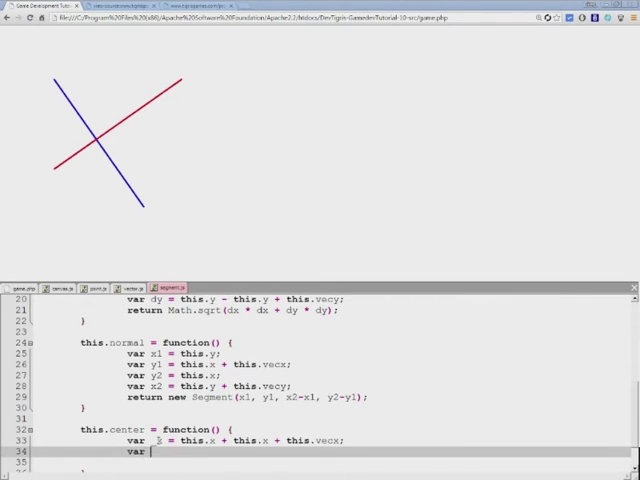
text(_y = thi)
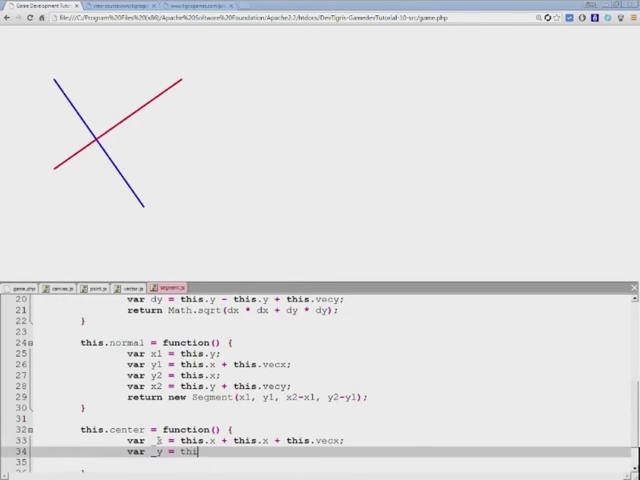
text(s.y + this.y)
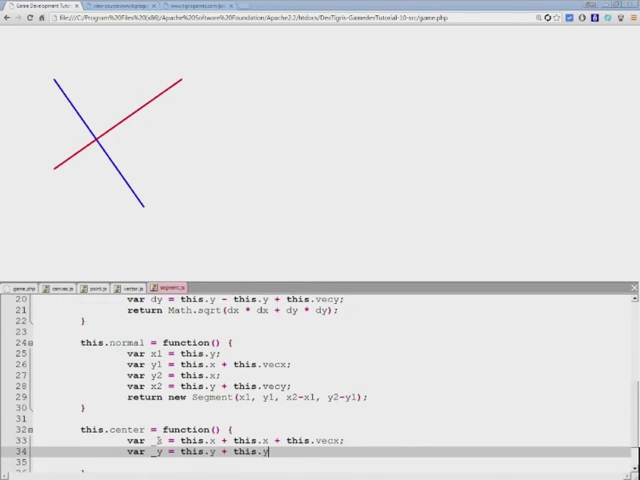
text(+ this.vecy)
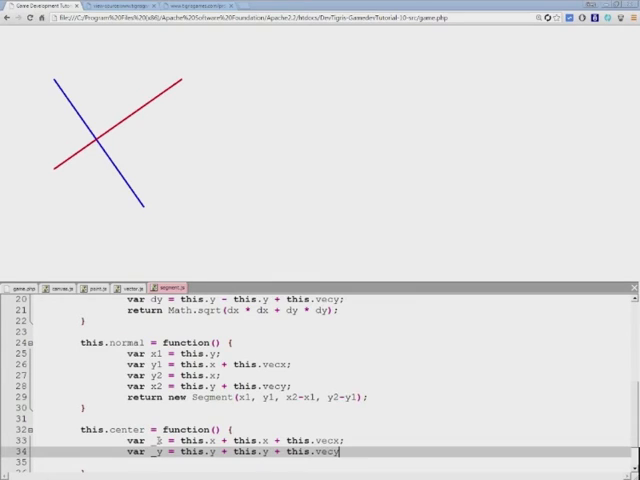
scroll(down, 3)
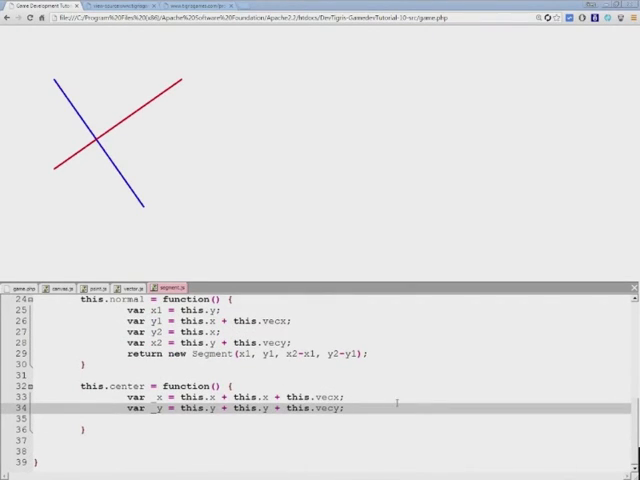
Halve _x and _y with /= 2 and return new Point(_x, _y).
text(x /)
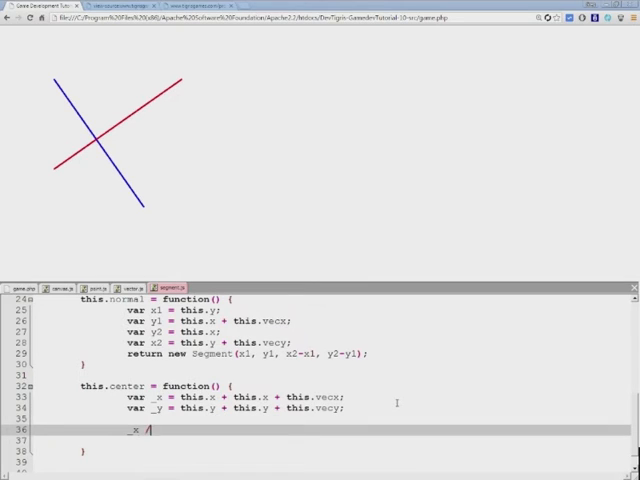
text(= 2;)
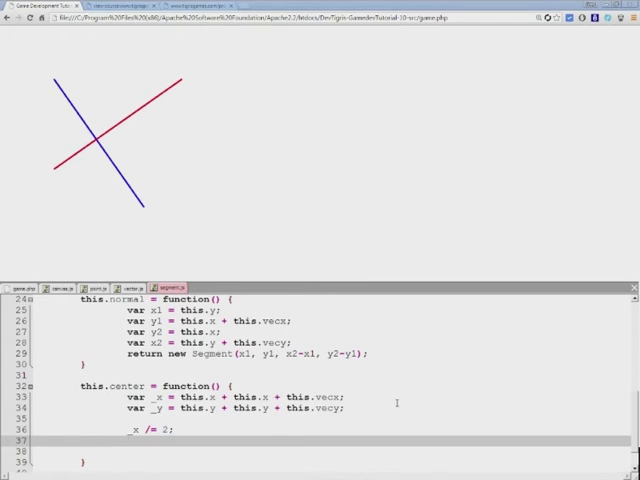
text(_y /= 2;)
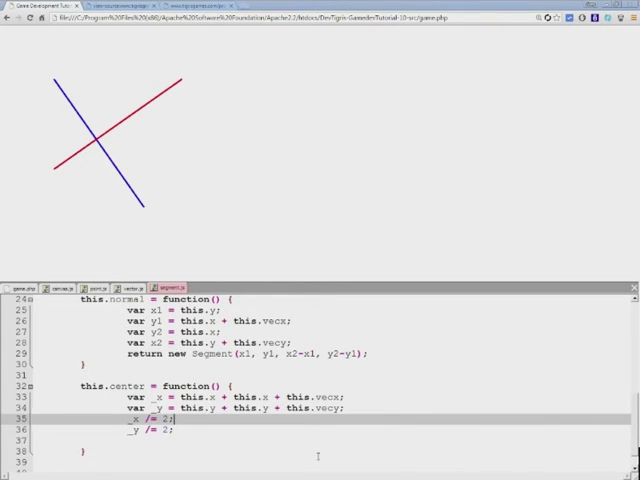
text(return)
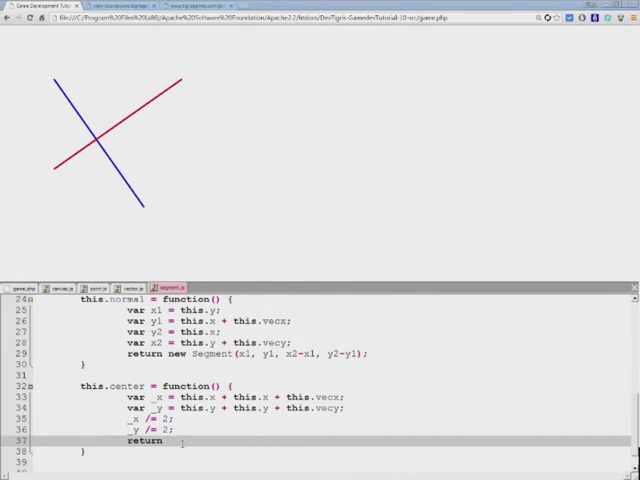
text(new Po)
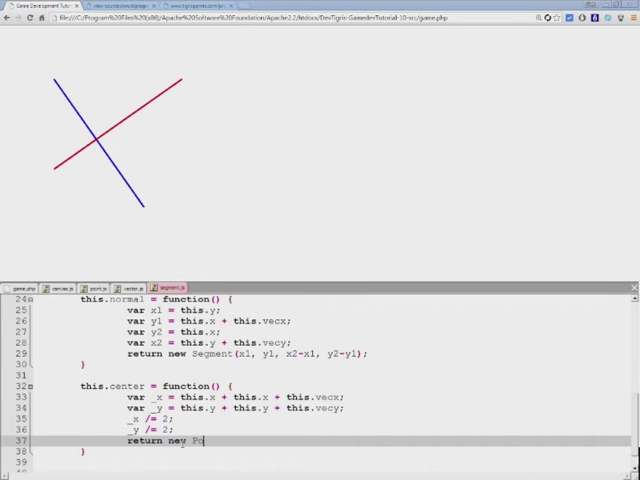
text(int()
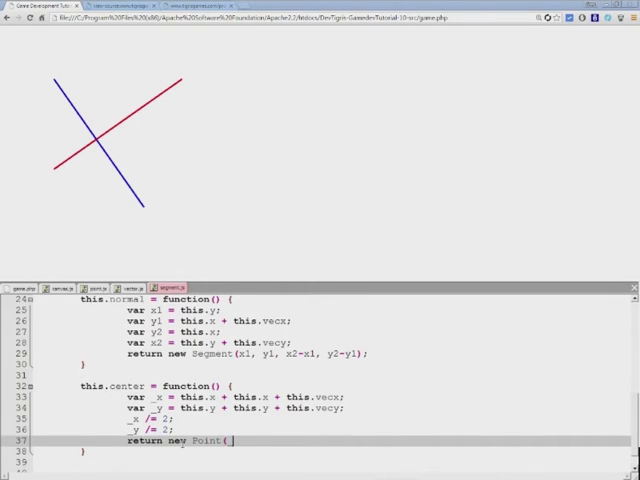
text(_x, _y);)
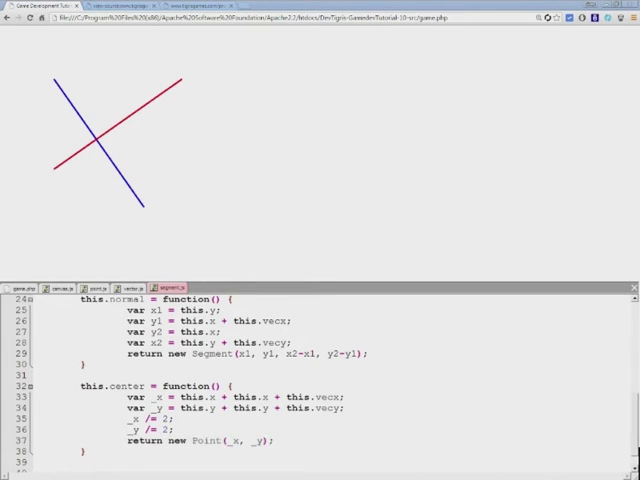
Add var BlueCenter = segment.center() and draw it with BlueCenter.draw(5, "blue").
scroll(down, 3)
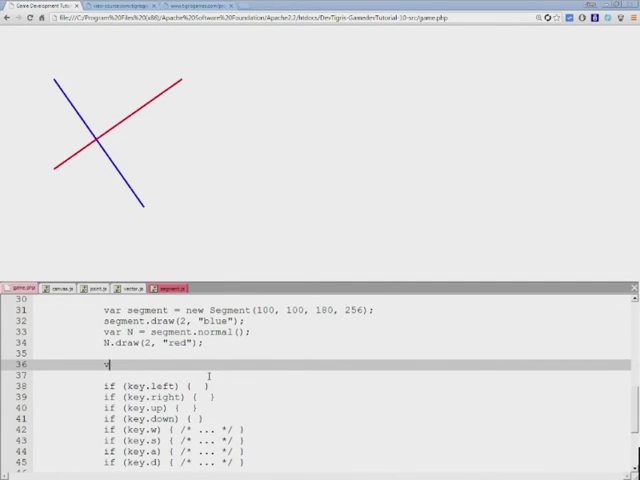
text(var)
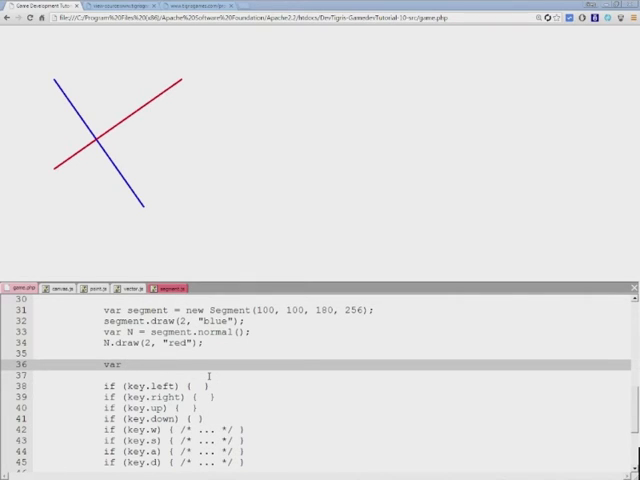
text(BlueCenter =)
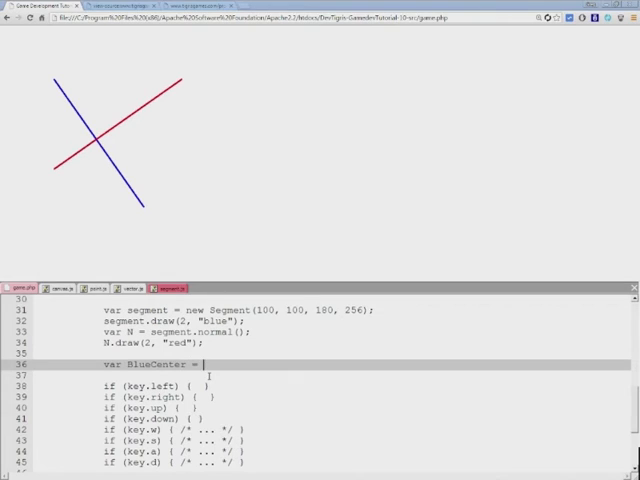
text(me)
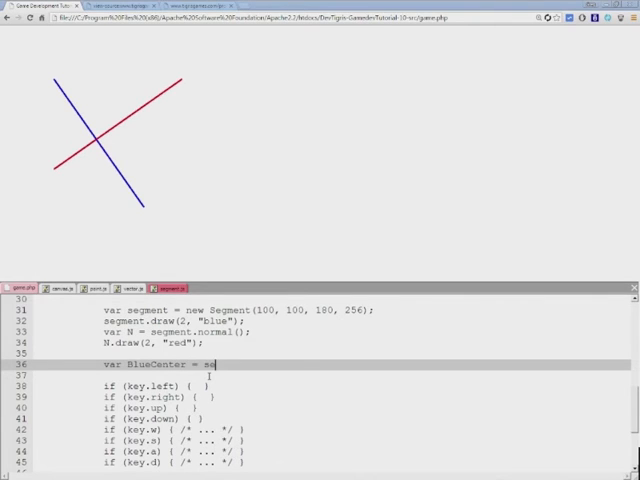
text(segment.)
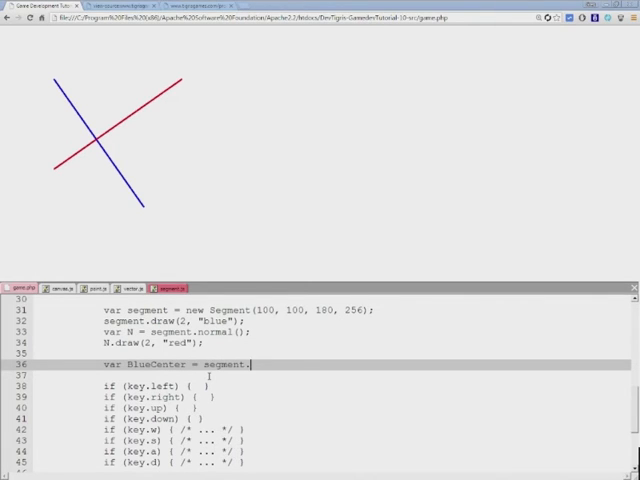
text(center();)
click(316, 374)
text(BlueCenter.draw)
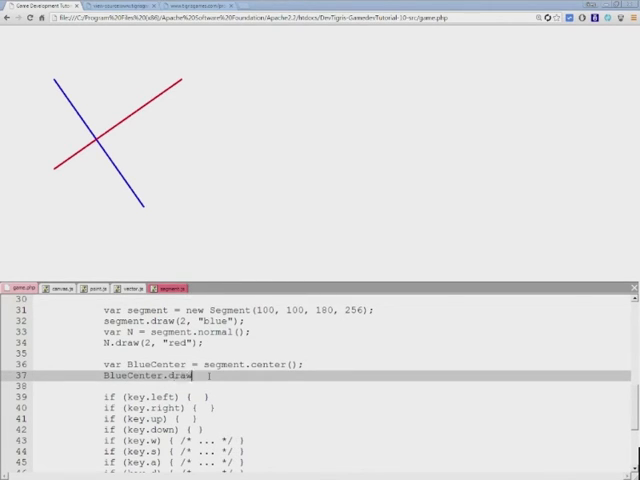
text(();)
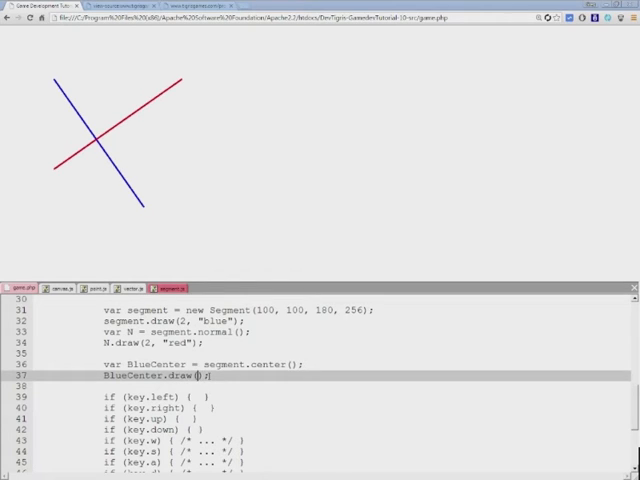
text(5, "blue)
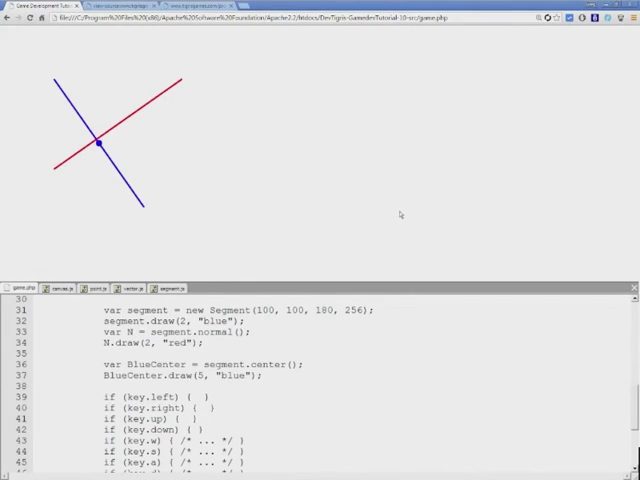
mouse_move(396, 214)
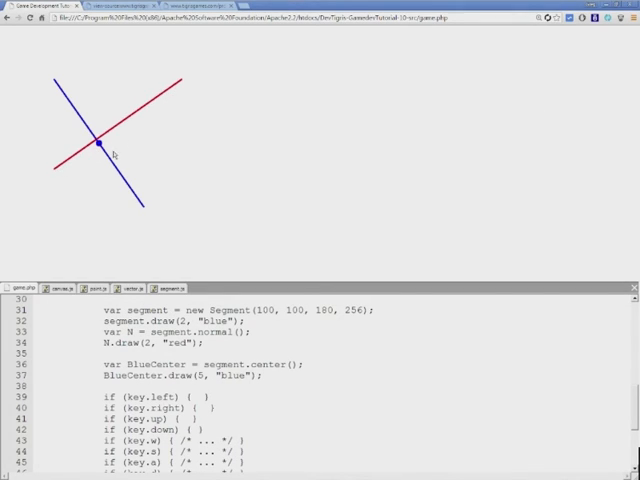
mouse_move(142, 202)
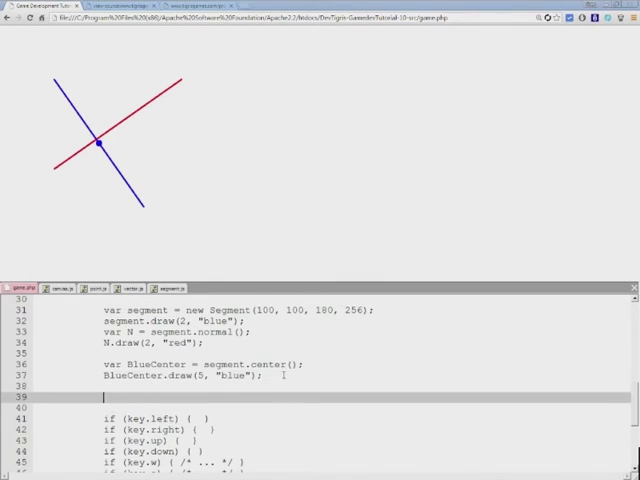
Add var RedCenter = N.center(), correcting segment to N, and draw it with RedCenter.draw(5, "red").
text(var)
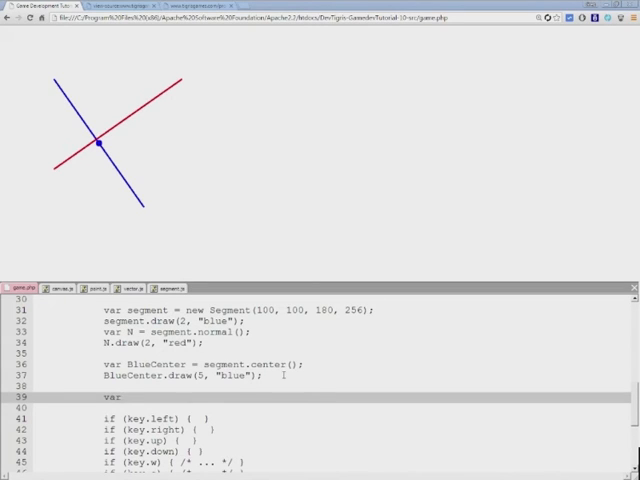
text(RedCenter)
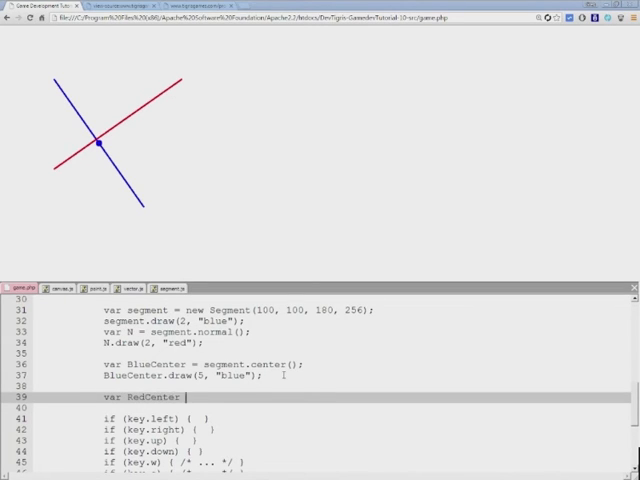
text(= segme)
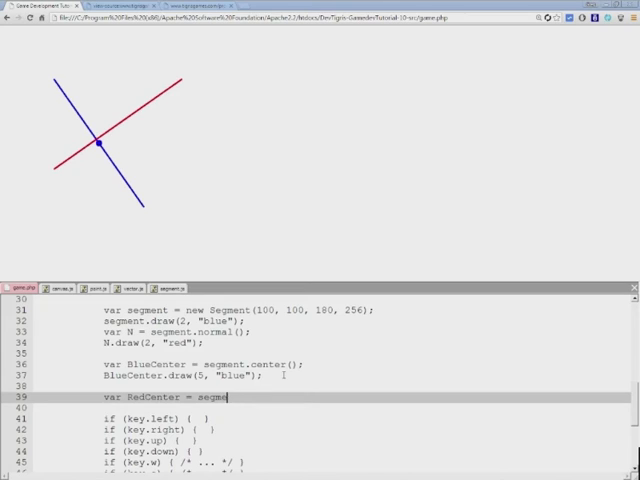
key(BackSpace)
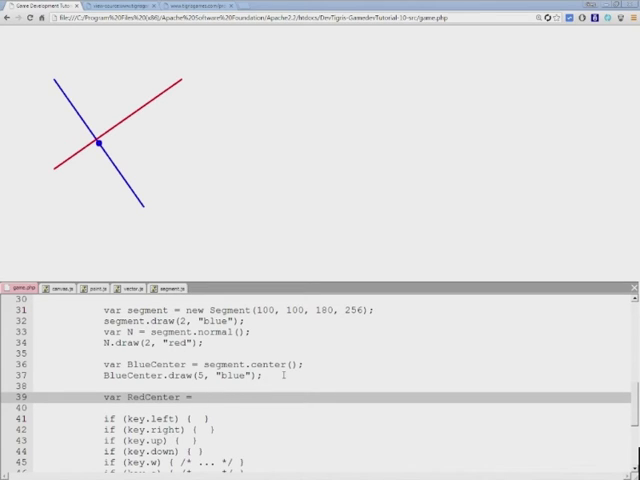
text(N)
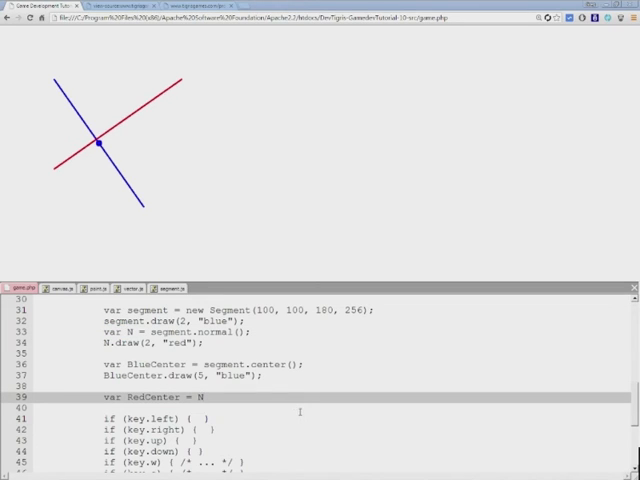
text(.)
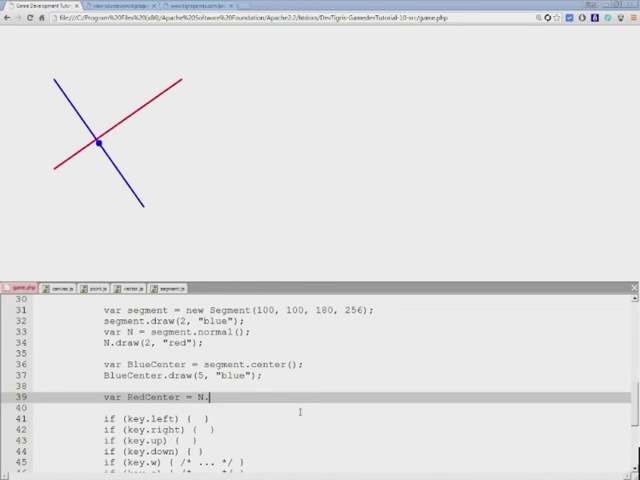
text(cente)
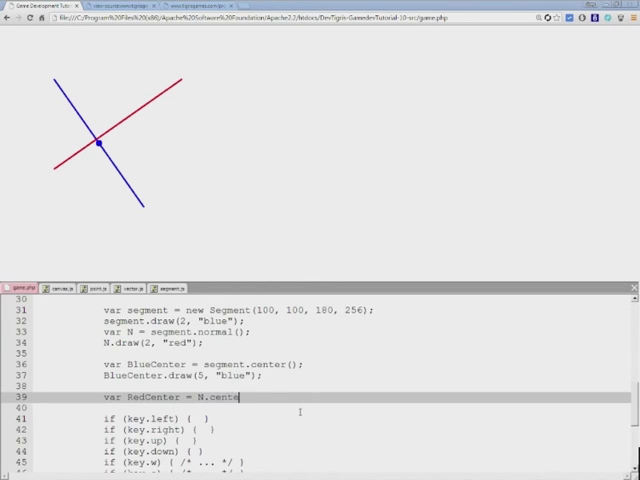
text(r();)
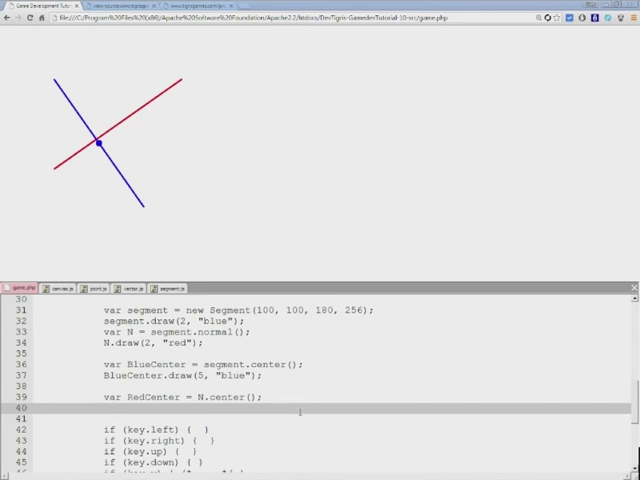
text(RedCenter.draw)
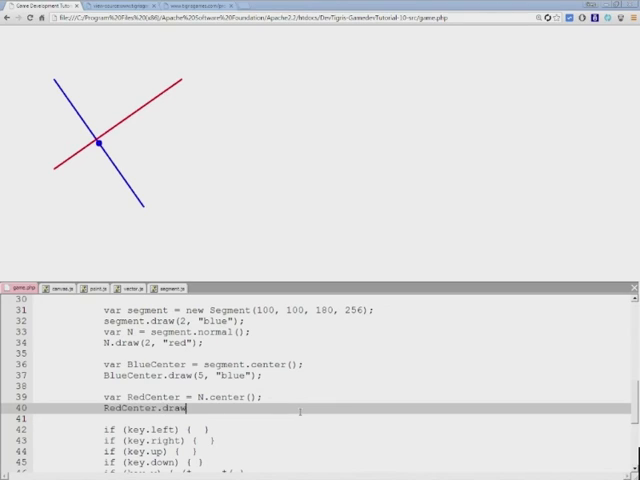
text((5,)
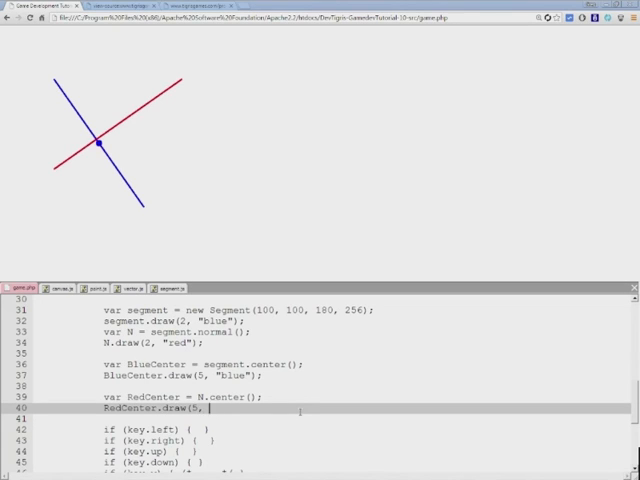
text("red");)
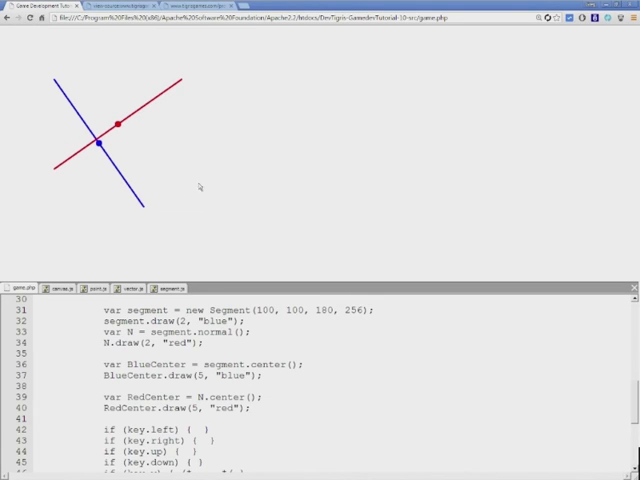
mouse_move(370, 168)
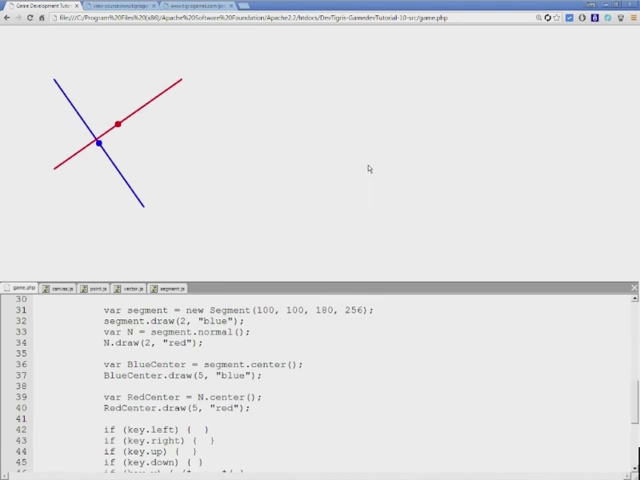